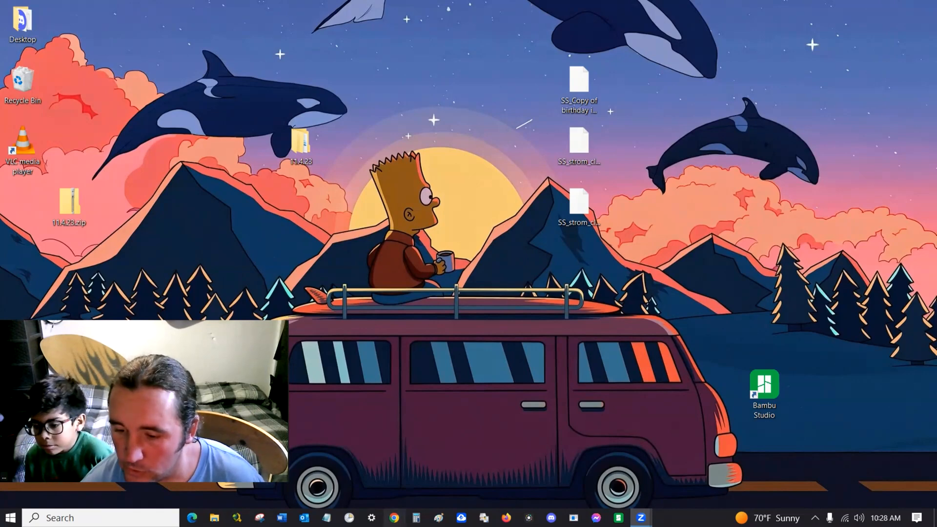
Search Google for 'qflip' in Chrome after closing the extra college tab.
{"action": "left_click", "coordinate": [394, 519]}
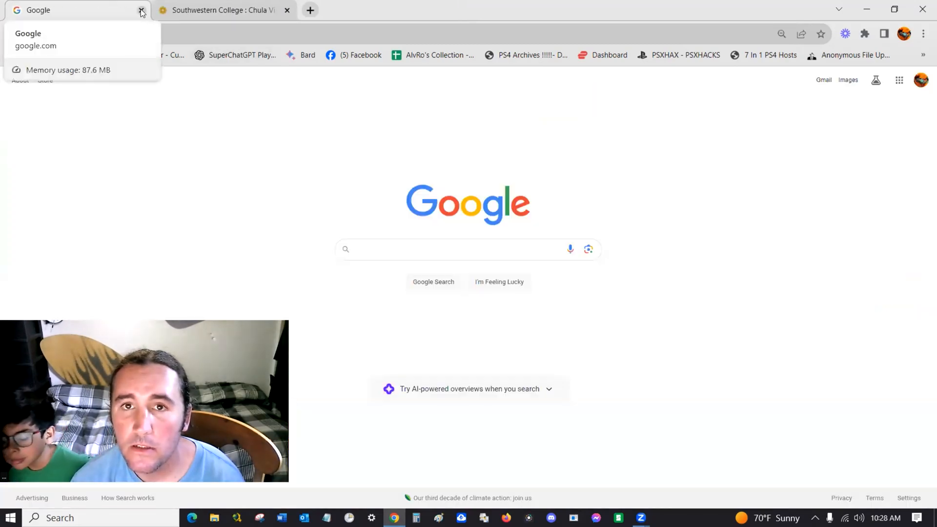
{"action": "left_click", "coordinate": [287, 9]}
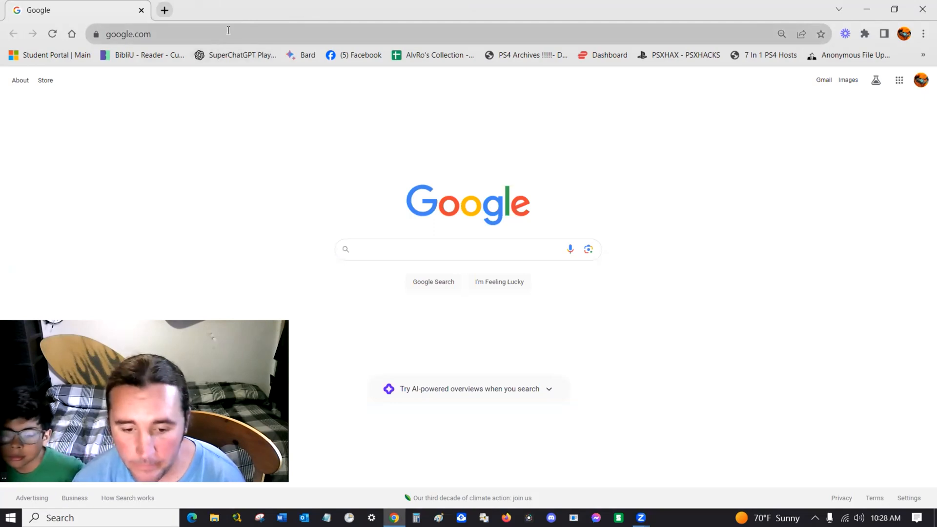
{"action": "left_click", "coordinate": [443, 249]}
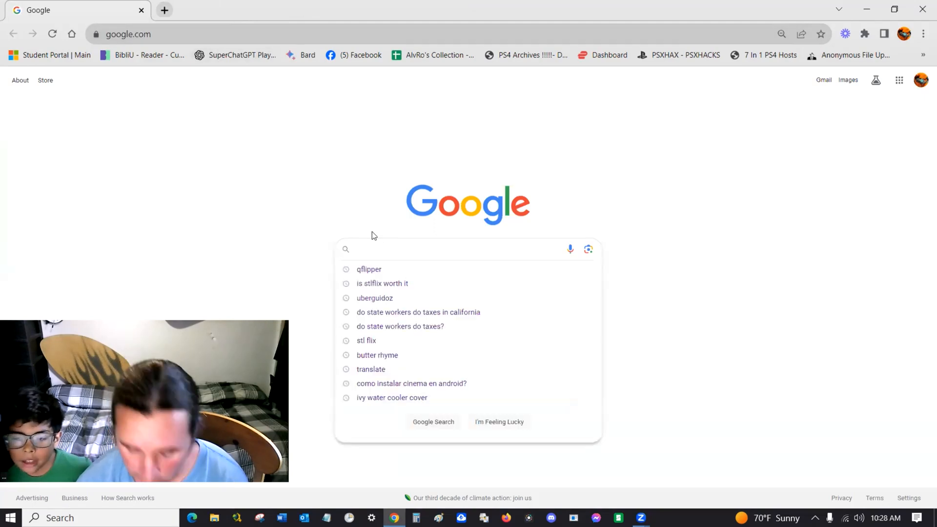
{"action": "type", "text": "qflipper"}
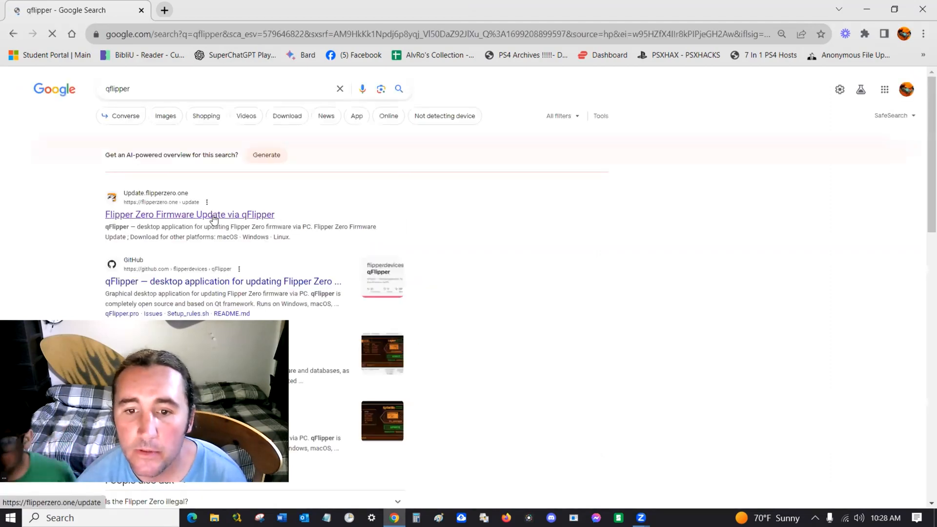
Start downloading the qFlipper Windows installer from the flipperzero.one update page.
{"action": "left_click", "coordinate": [189, 214]}
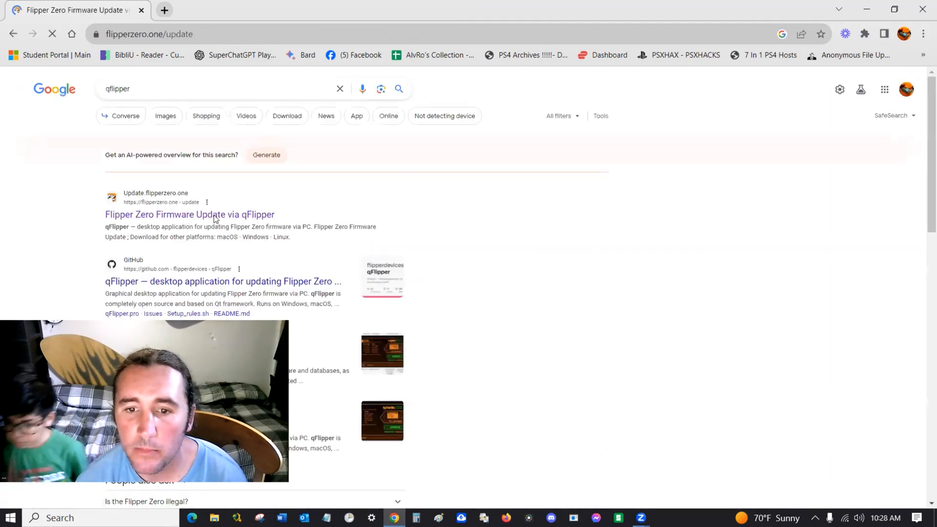
{"action": "left_click", "coordinate": [189, 214]}
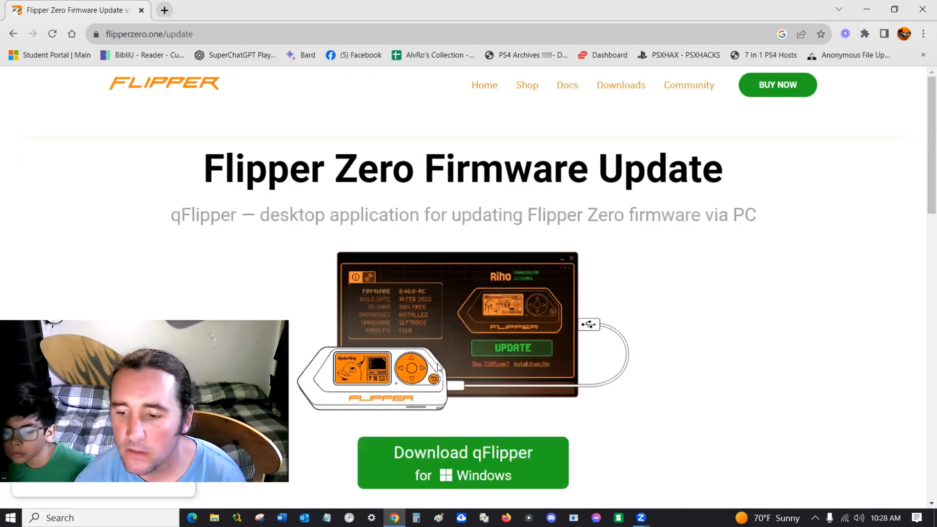
{"action": "left_click", "coordinate": [462, 462]}
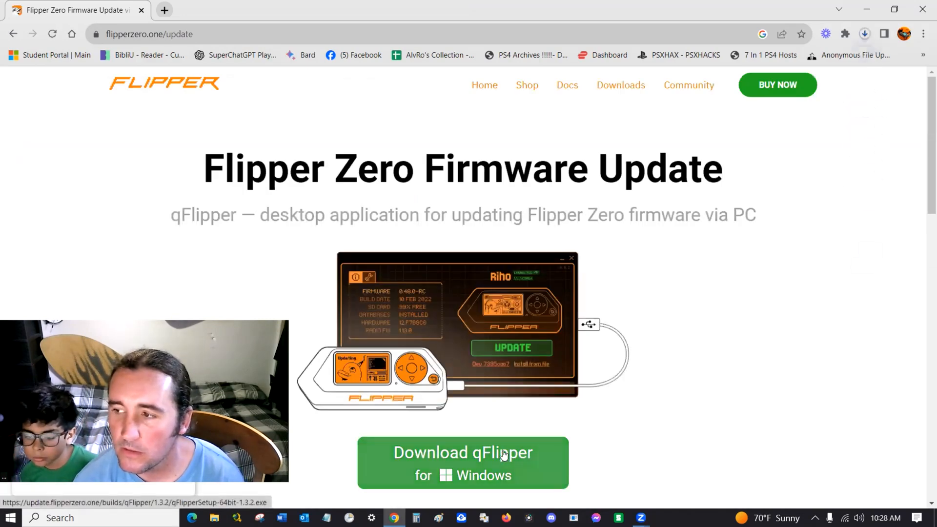
{"action": "left_click", "coordinate": [462, 463]}
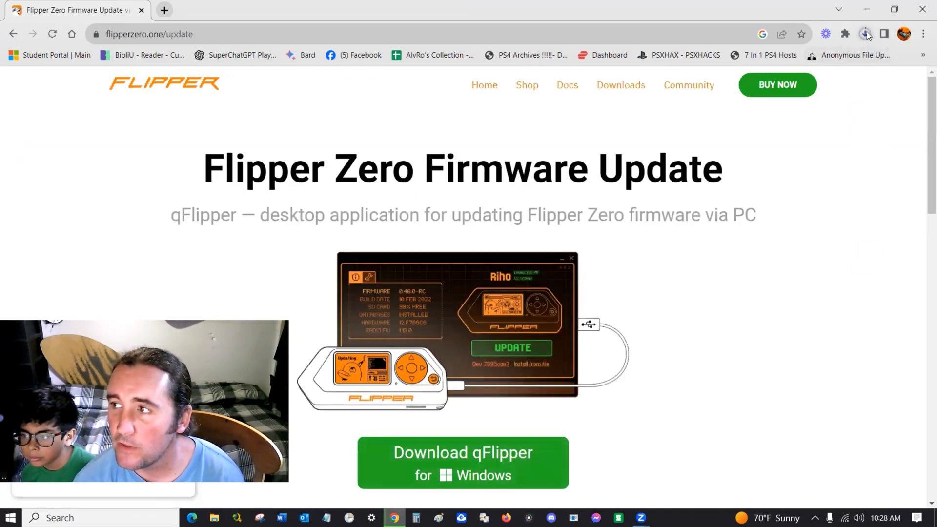
{"action": "left_click", "coordinate": [866, 34]}
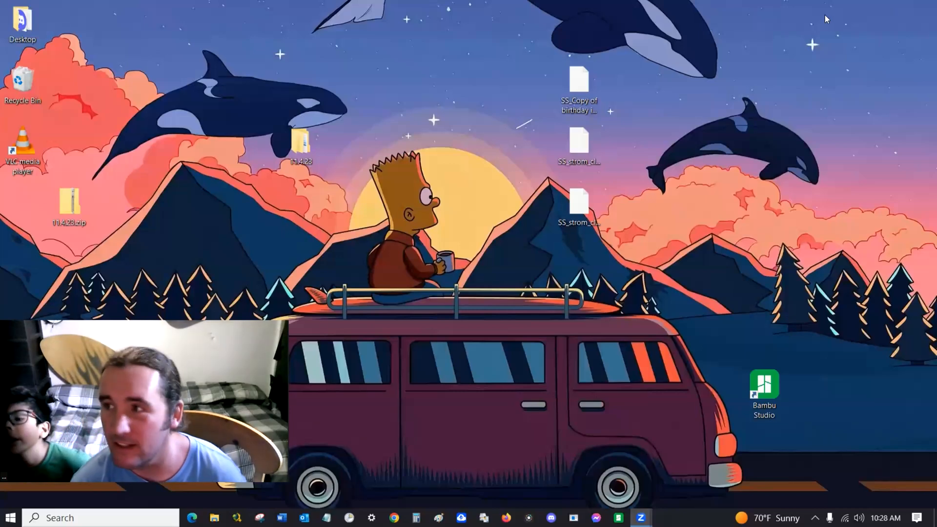
{"action": "left_click", "coordinate": [23, 24]}
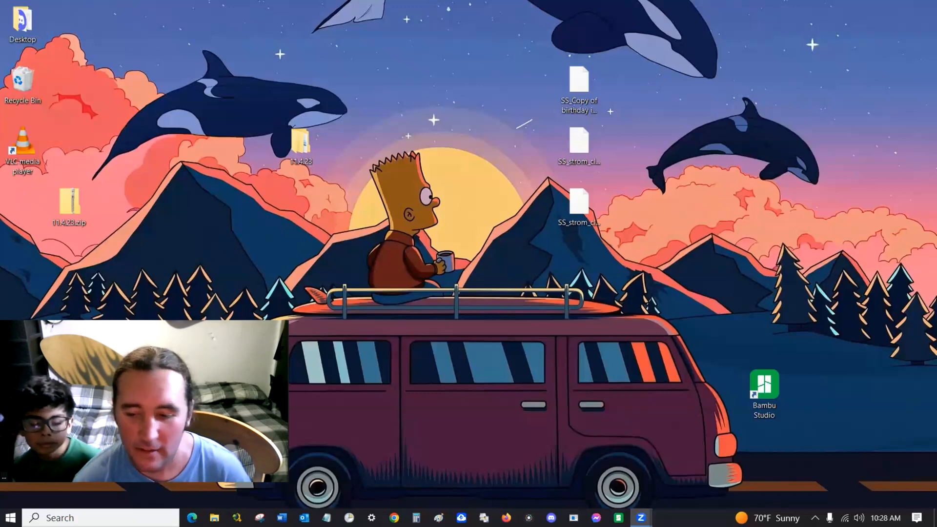
{"action": "left_click", "coordinate": [10, 517]}
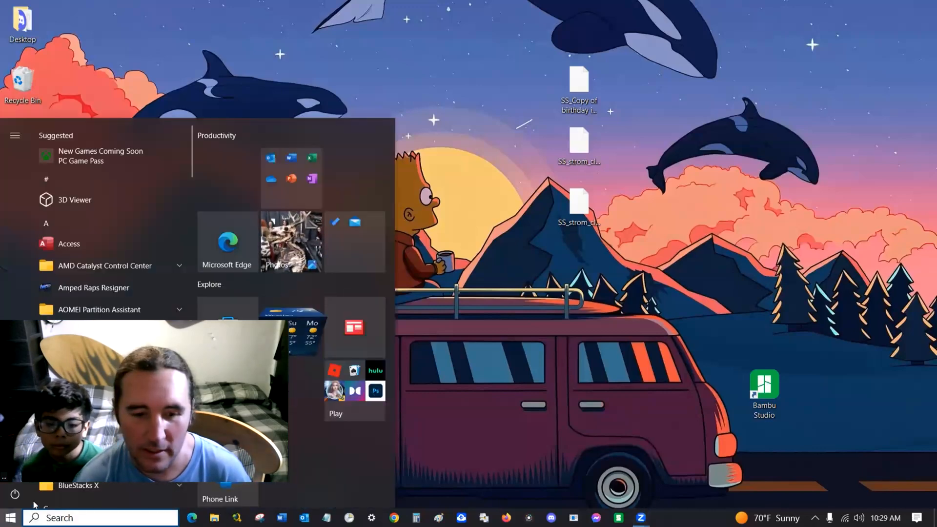
{"action": "scroll", "scroll_direction": "down", "scroll_amount": 3}
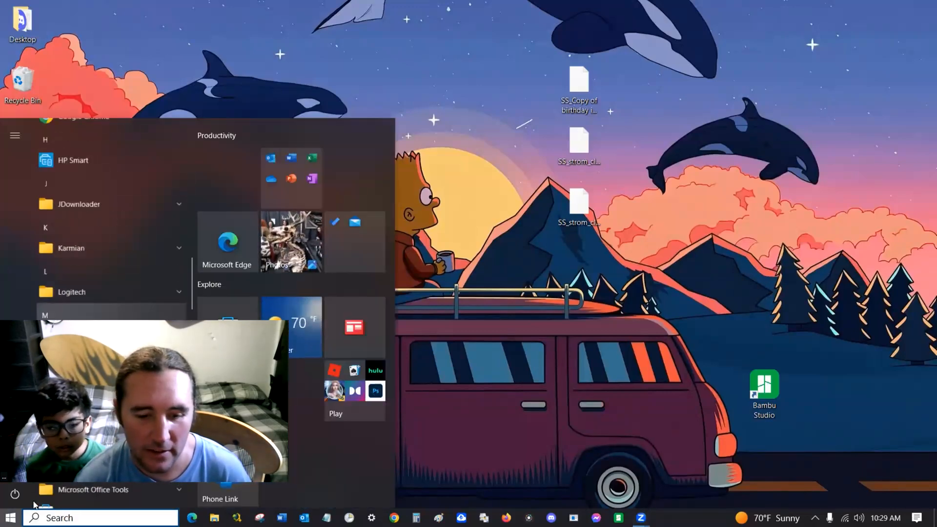
{"action": "scroll", "scroll_direction": "down", "scroll_amount": 3}
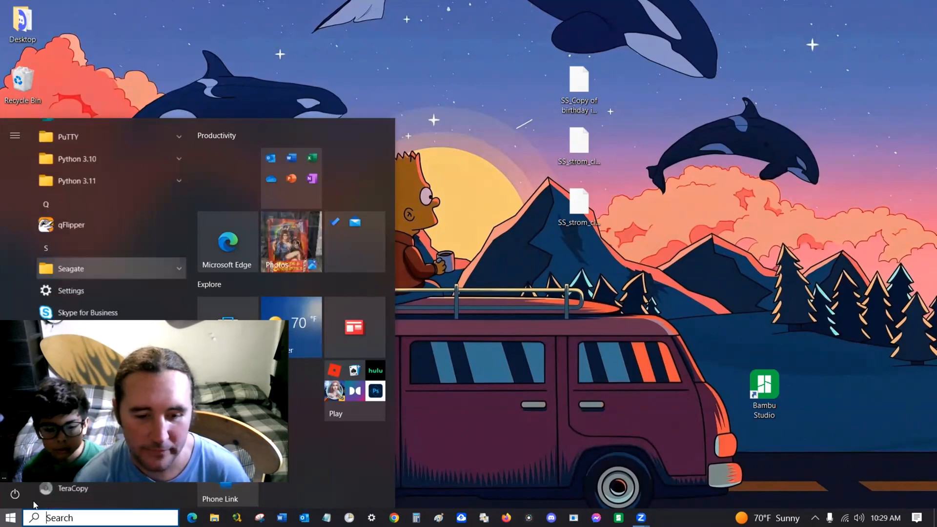
{"action": "scroll", "scroll_direction": "down", "scroll_amount": 3}
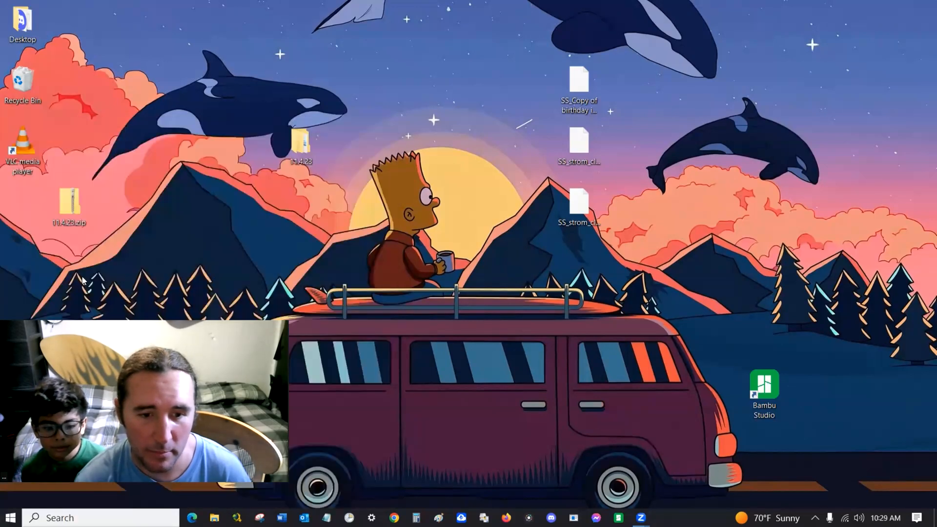
Launch qFlipper and review the connected Flipper's info: firmware 0.64.4, no SD card.
{"action": "left_click", "coordinate": [664, 518]}
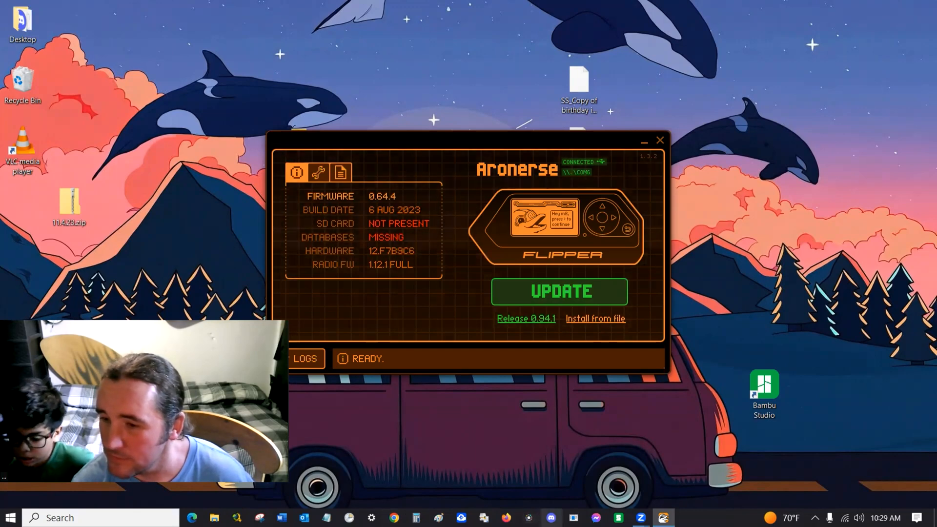
{"action": "left_click", "coordinate": [558, 292]}
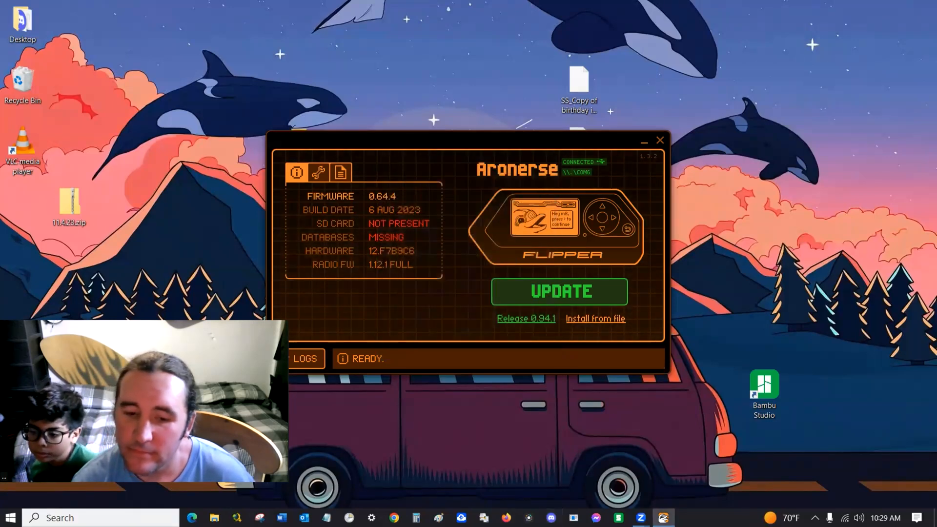
{"action": "left_click", "coordinate": [558, 292]}
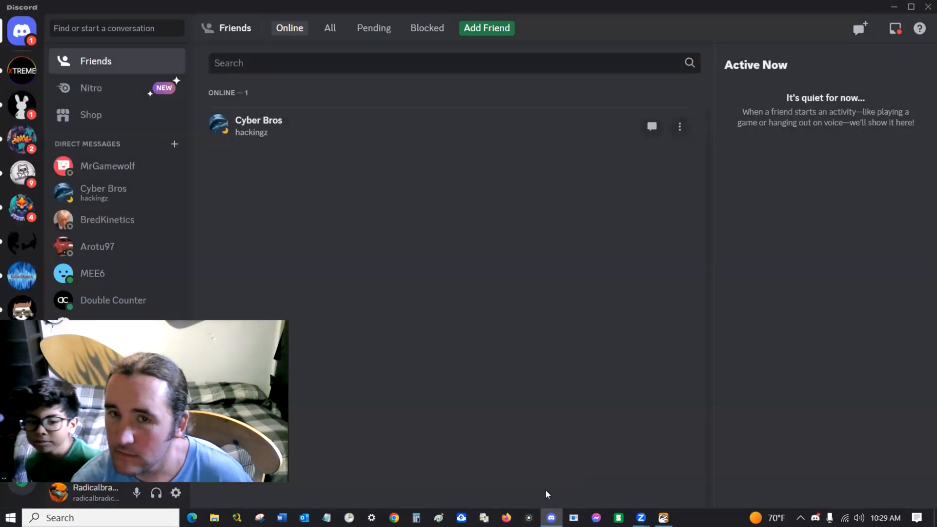
{"action": "mouse_move", "coordinate": [22, 72]}
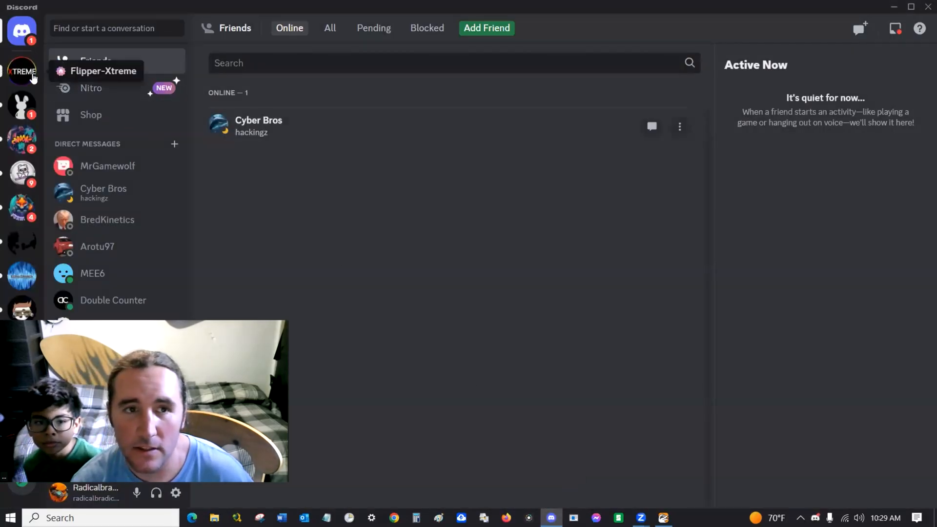
Download the latest firmware TGZ from the Flipper-Xtreme dev-updates channel.
{"action": "left_click", "coordinate": [22, 70]}
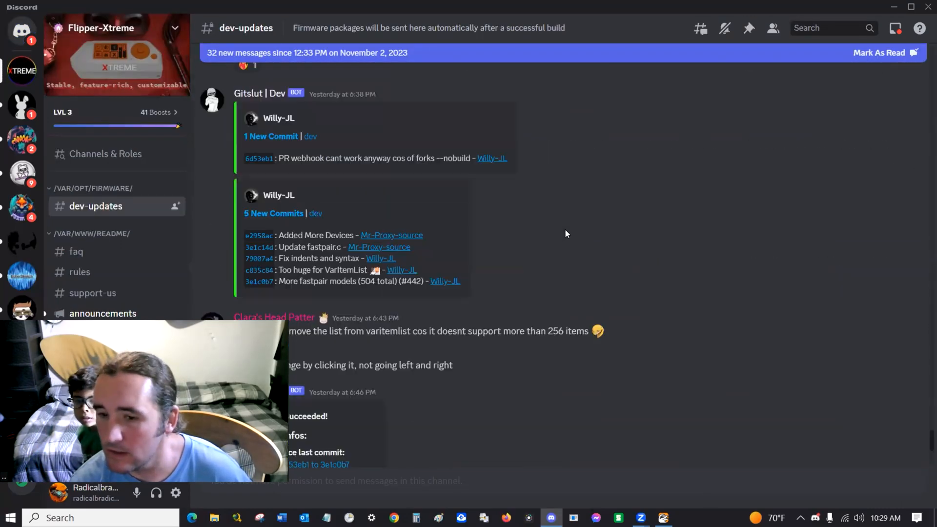
{"action": "scroll", "scroll_direction": "down", "scroll_amount": 3}
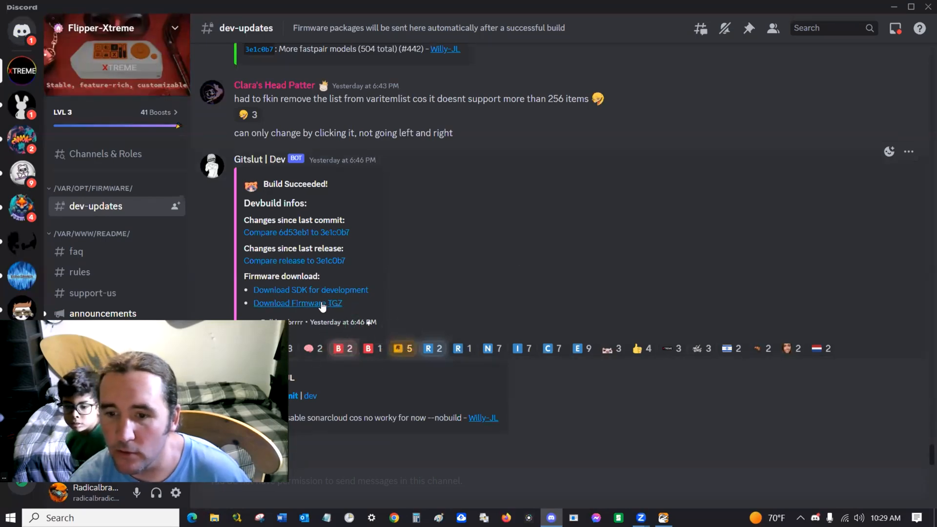
{"action": "mouse_move", "coordinate": [298, 303]}
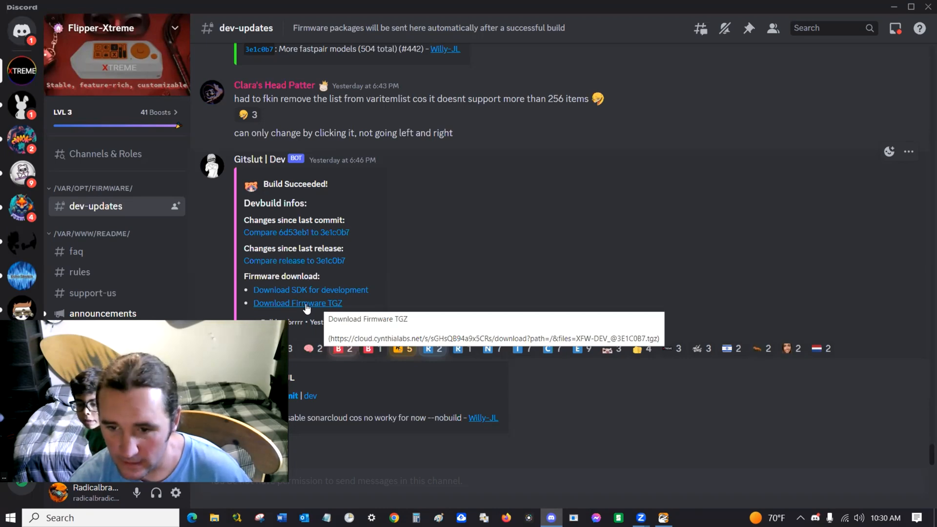
{"action": "left_click", "coordinate": [297, 302]}
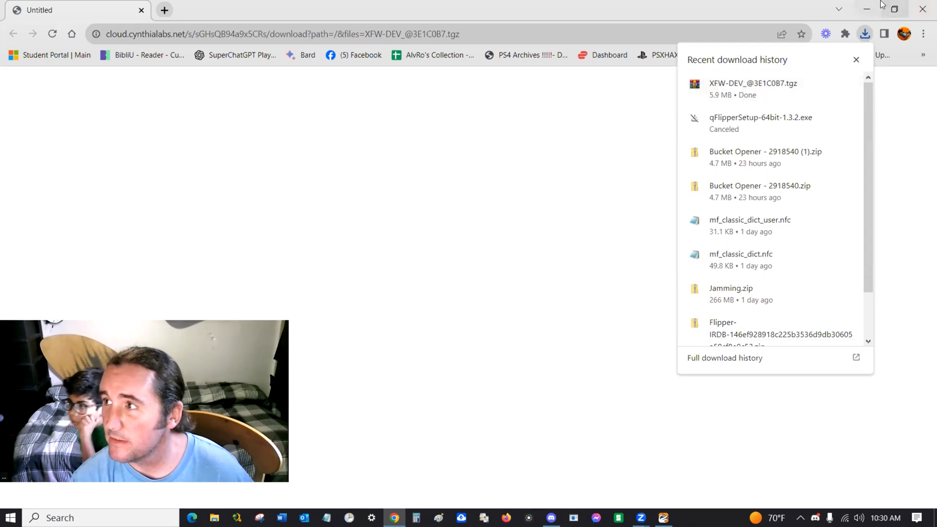
{"action": "left_click", "coordinate": [550, 519]}
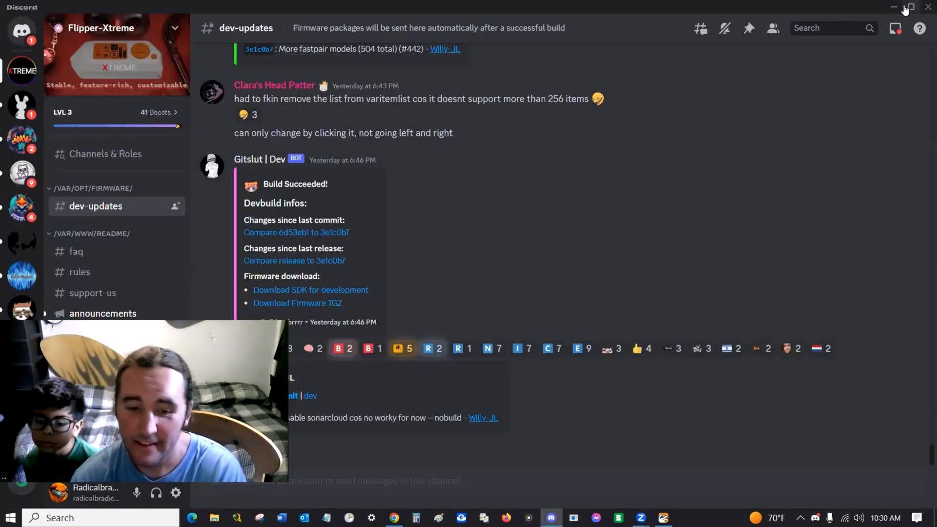
{"action": "mouse_move", "coordinate": [749, 28]}
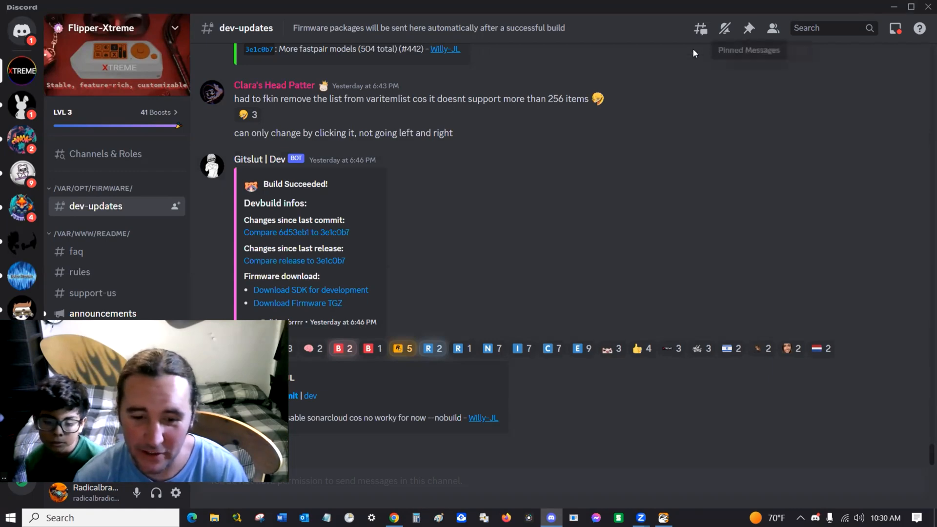
{"action": "mouse_move", "coordinate": [539, 139]}
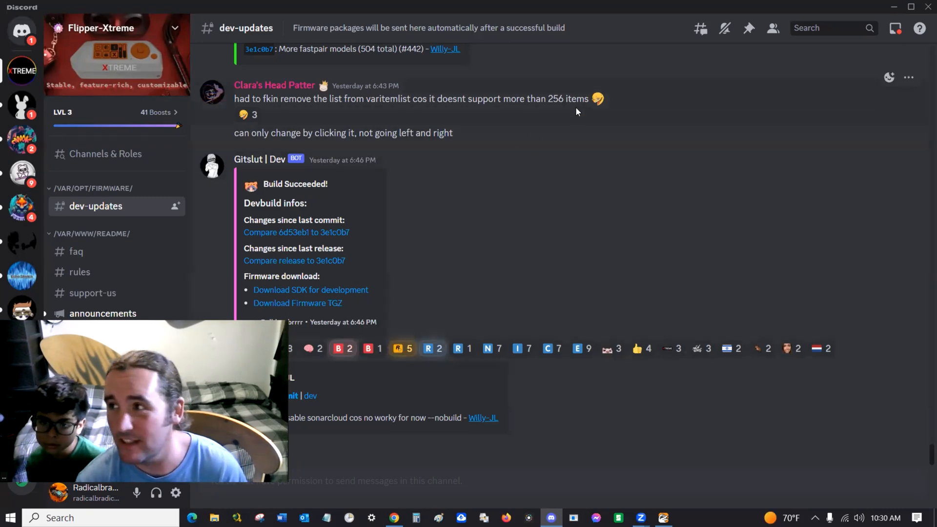
{"action": "mouse_move", "coordinate": [864, 16]}
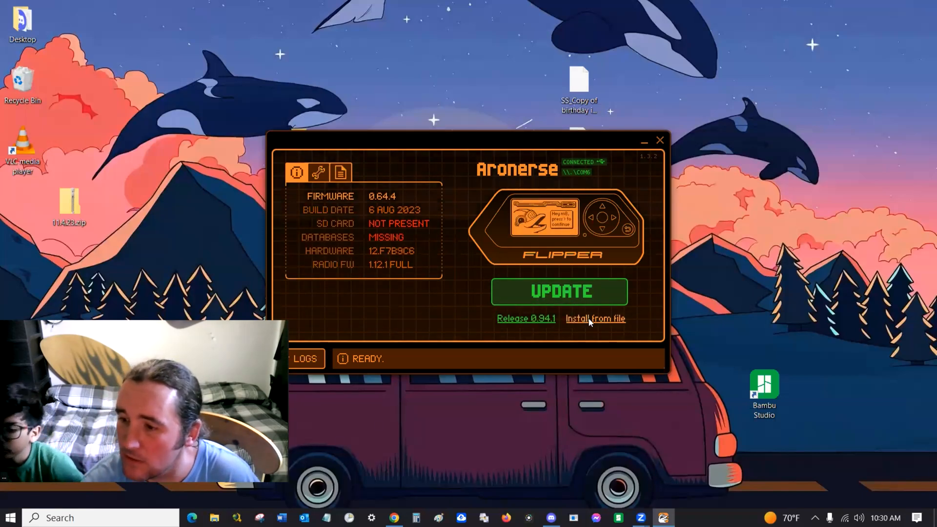
{"action": "left_click", "coordinate": [596, 318]}
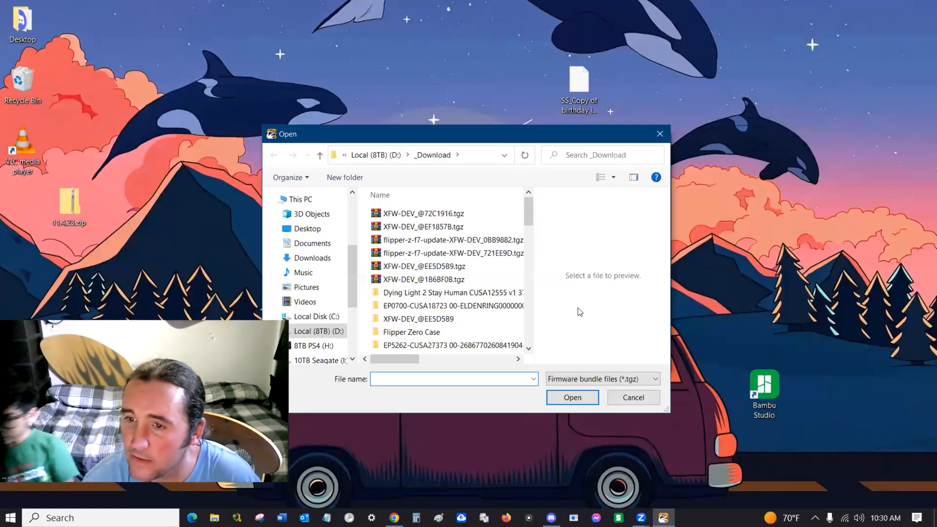
{"action": "left_click_drag", "start_coordinate": [395, 360], "coordinate": [424, 359]}
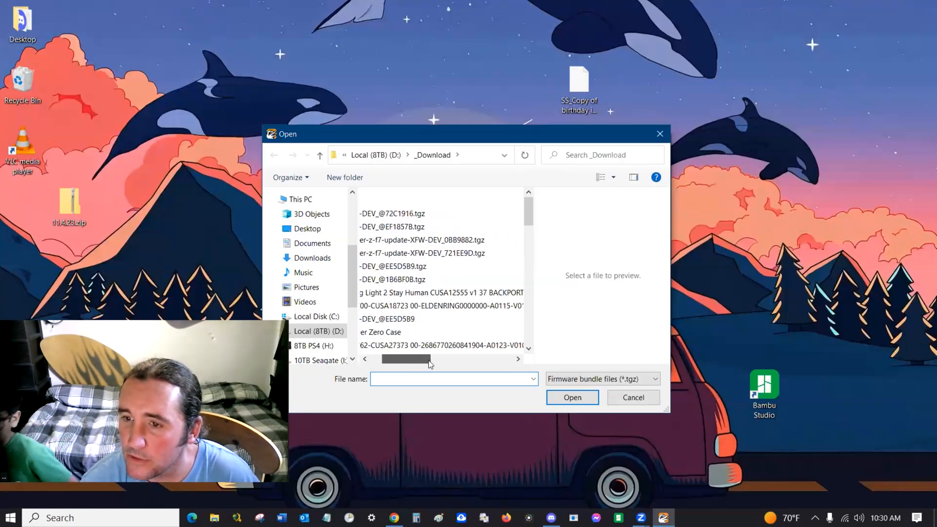
{"action": "left_click_drag", "start_coordinate": [412, 359], "coordinate": [451, 358]}
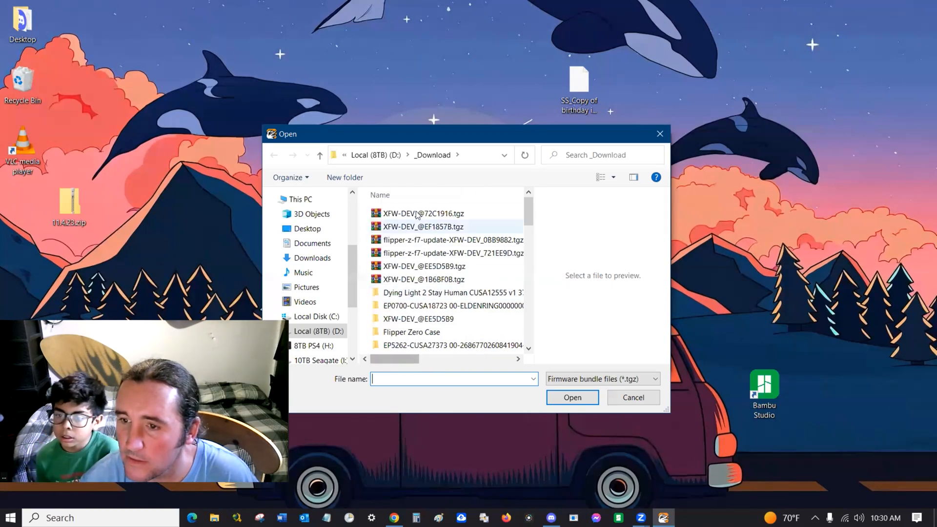
{"action": "left_click", "coordinate": [423, 214]}
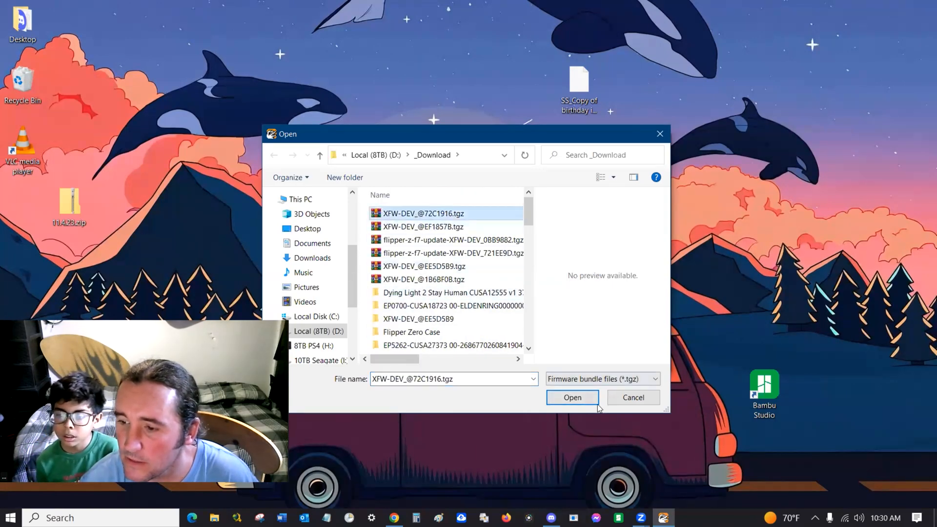
{"action": "left_click", "coordinate": [571, 397]}
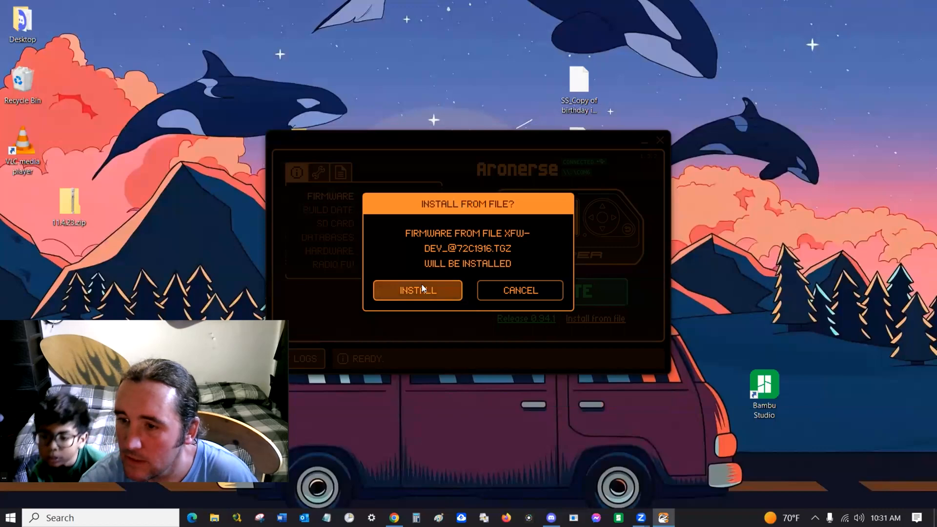
{"action": "left_click", "coordinate": [417, 291]}
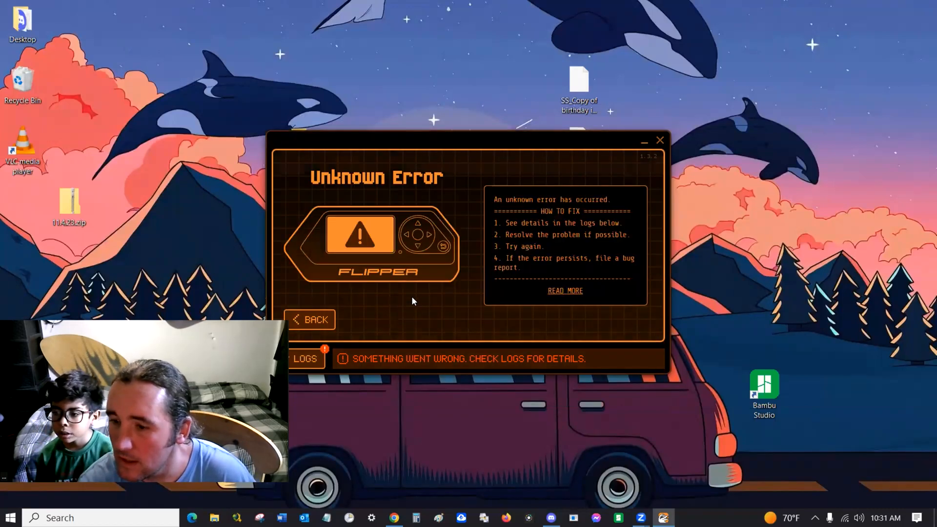
{"action": "mouse_move", "coordinate": [521, 292]}
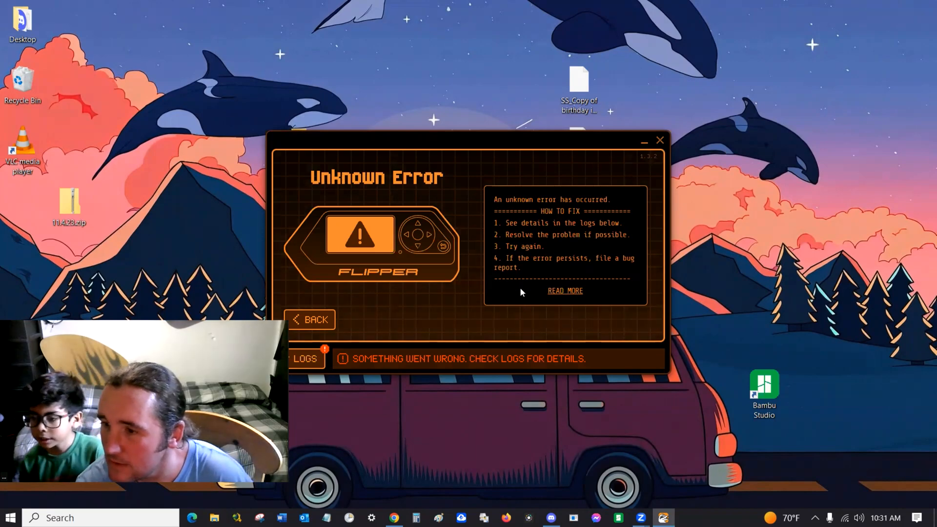
{"action": "mouse_move", "coordinate": [400, 324]}
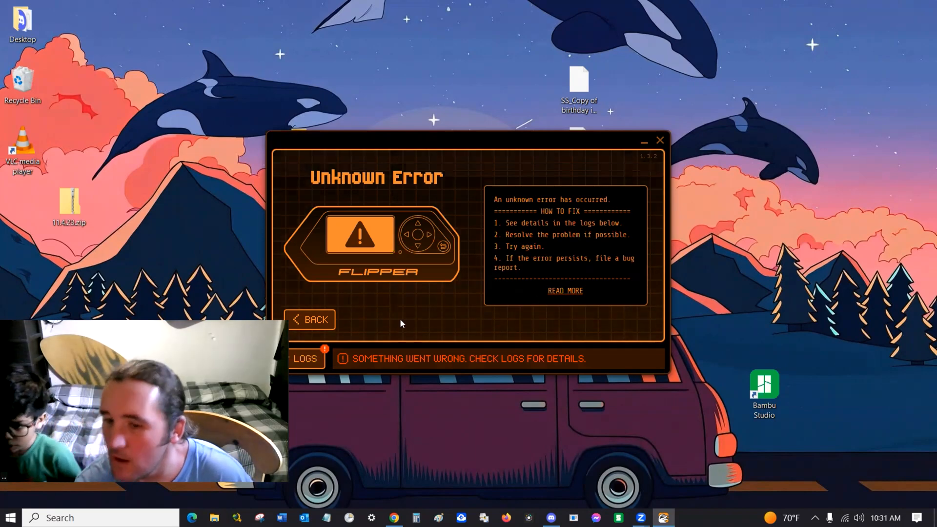
{"action": "mouse_move", "coordinate": [354, 334]}
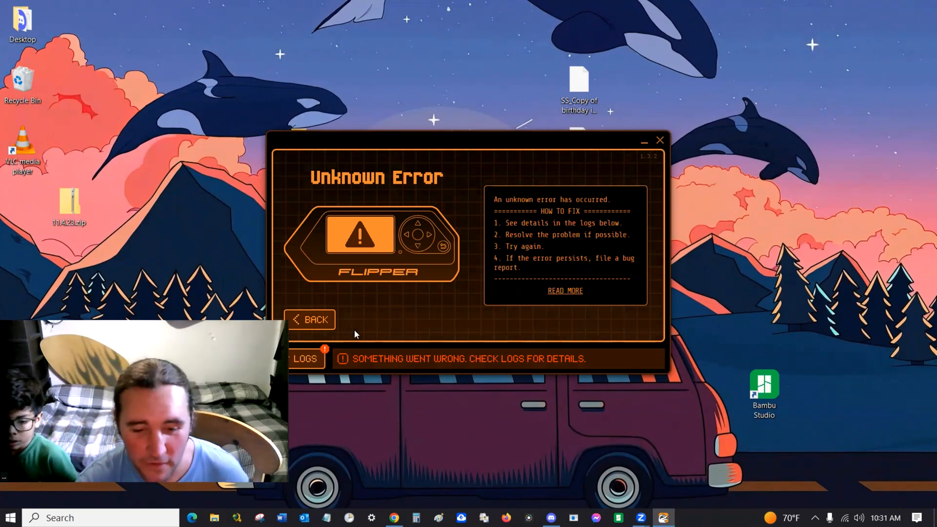
{"action": "mouse_move", "coordinate": [662, 135]}
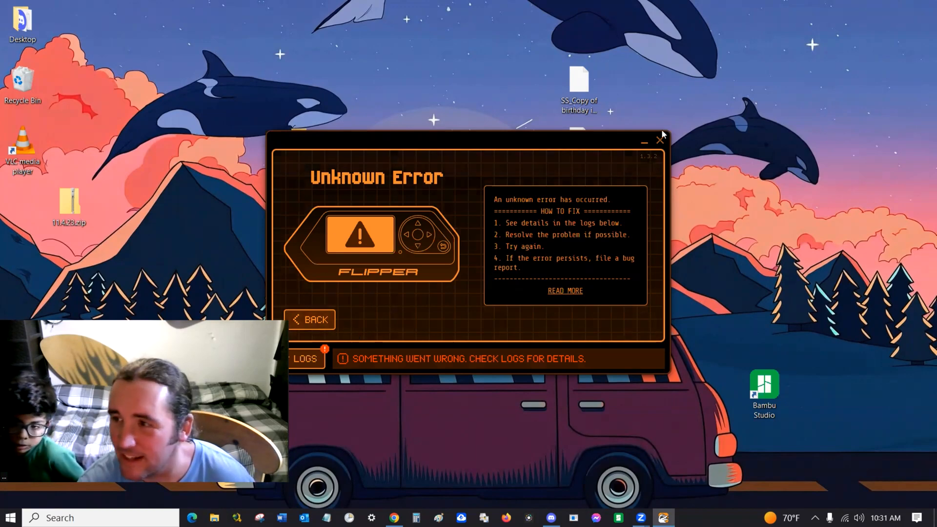
Close qFlipper after the install ends in an Unknown Error.
{"action": "left_click", "coordinate": [660, 139]}
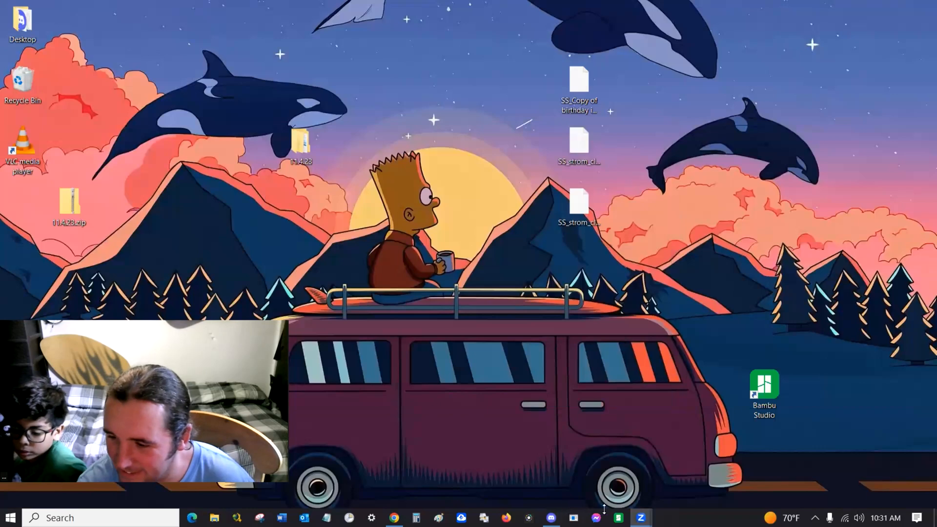
Relaunch qFlipper from the Start menu app list.
{"action": "left_click", "coordinate": [394, 517]}
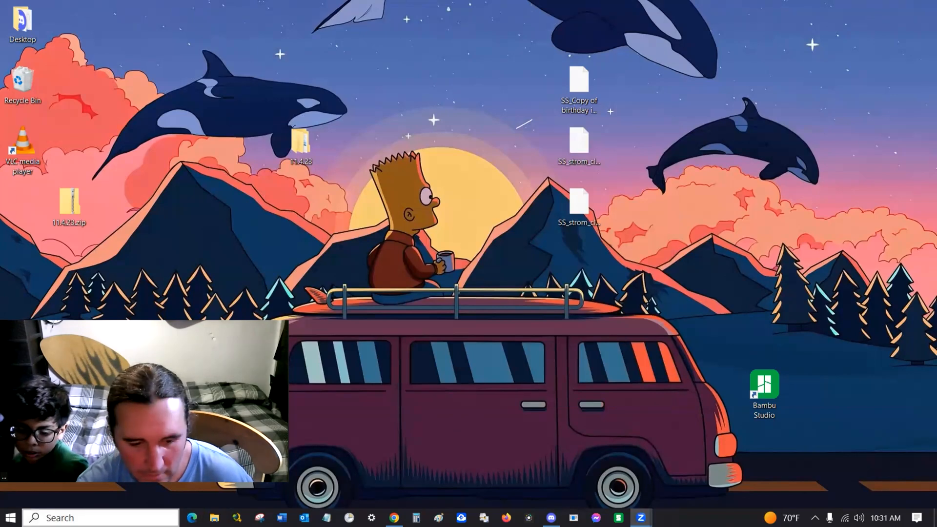
{"action": "left_click", "coordinate": [9, 517]}
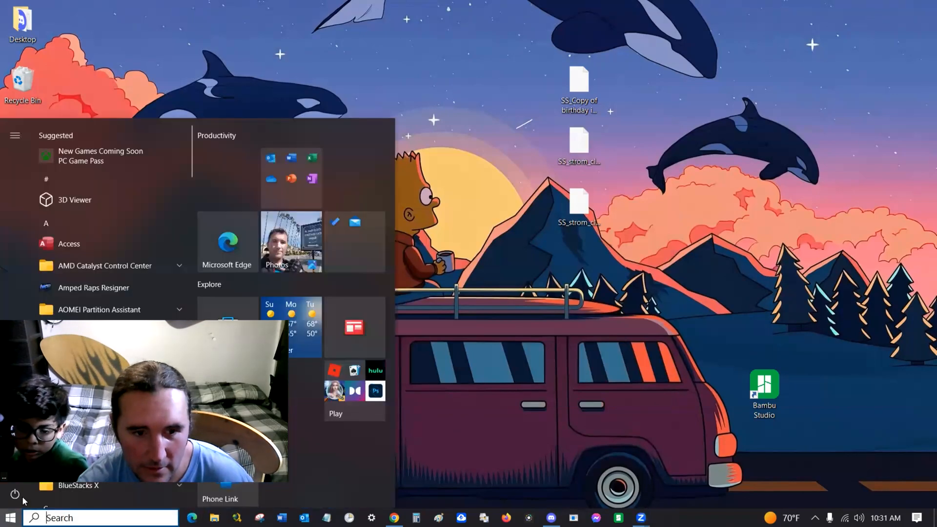
{"action": "scroll", "scroll_direction": "down", "scroll_amount": 3}
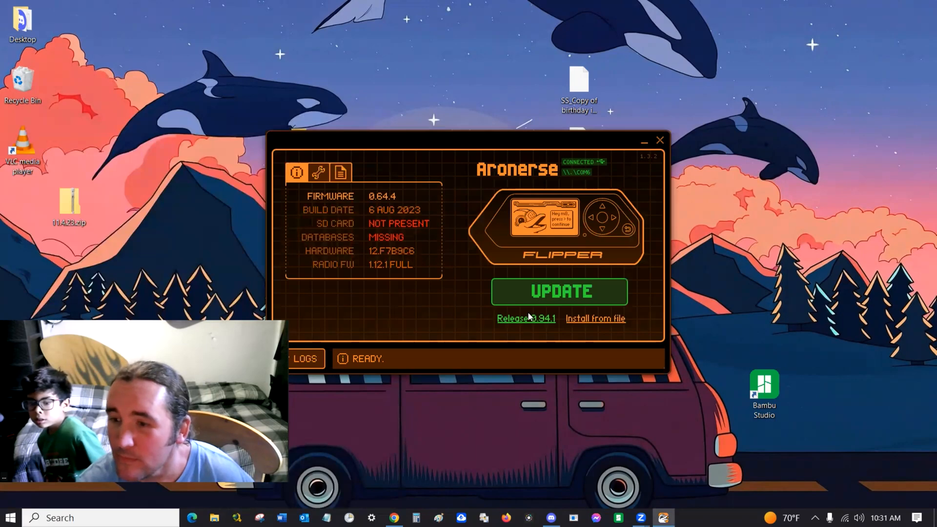
Request the firmware update, dismiss the SD card not found warning, and request it again.
{"action": "left_click", "coordinate": [559, 292]}
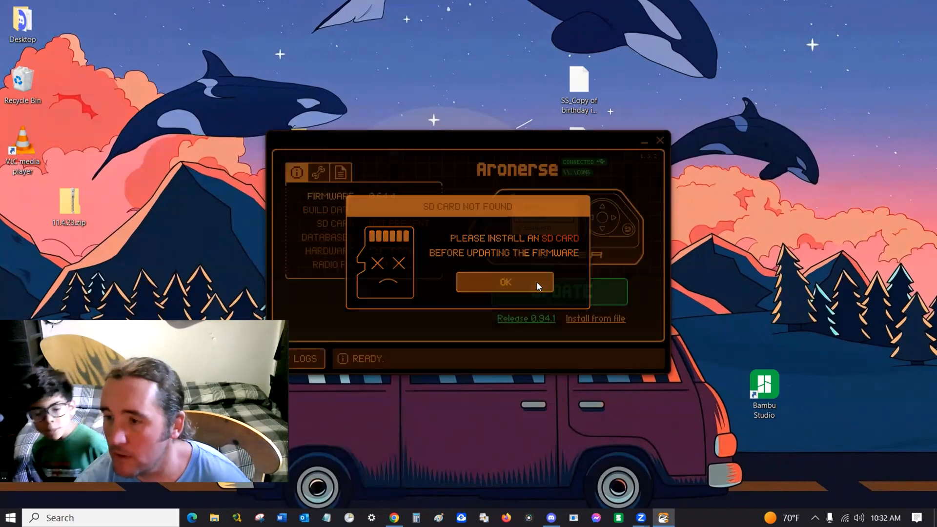
{"action": "left_click", "coordinate": [505, 282]}
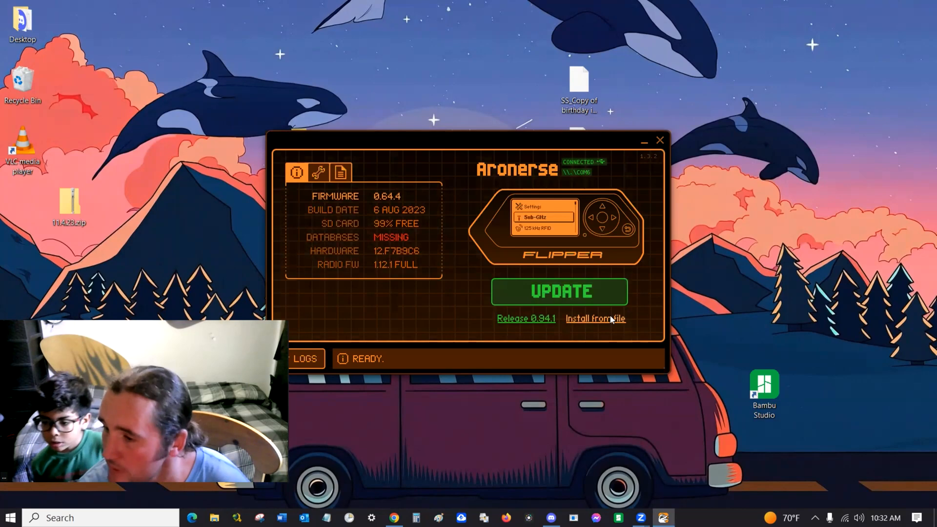
{"action": "left_click", "coordinate": [558, 292]}
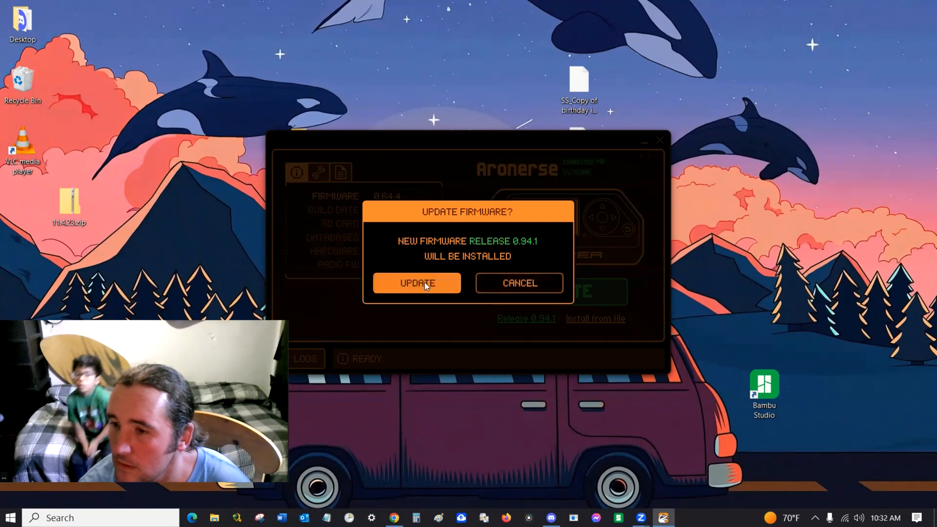
Confirm the update to release 0.94.1 and continue after success.
{"action": "left_click", "coordinate": [417, 283]}
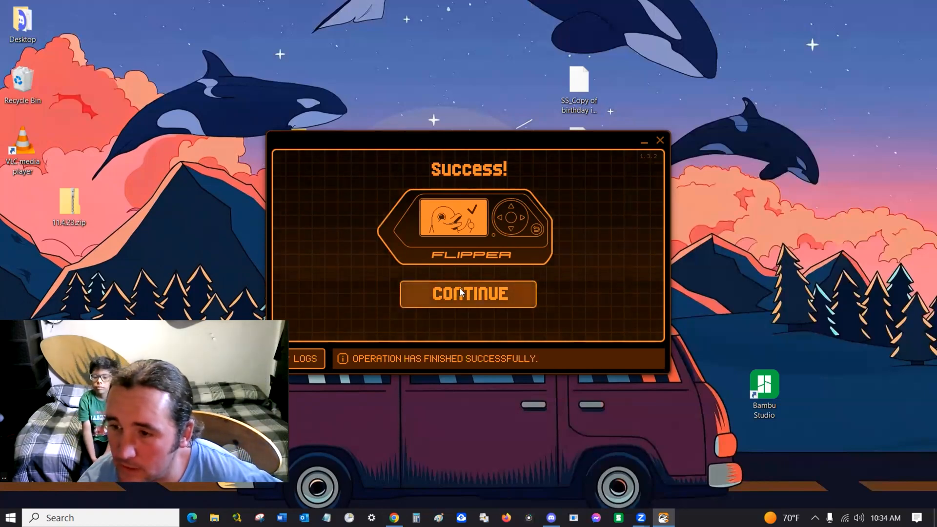
{"action": "left_click", "coordinate": [468, 294]}
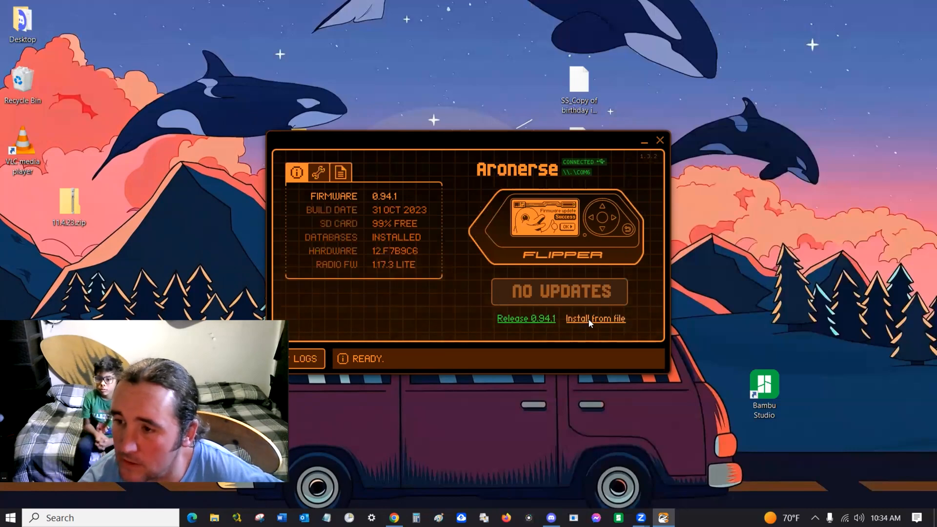
{"action": "left_click", "coordinate": [594, 318]}
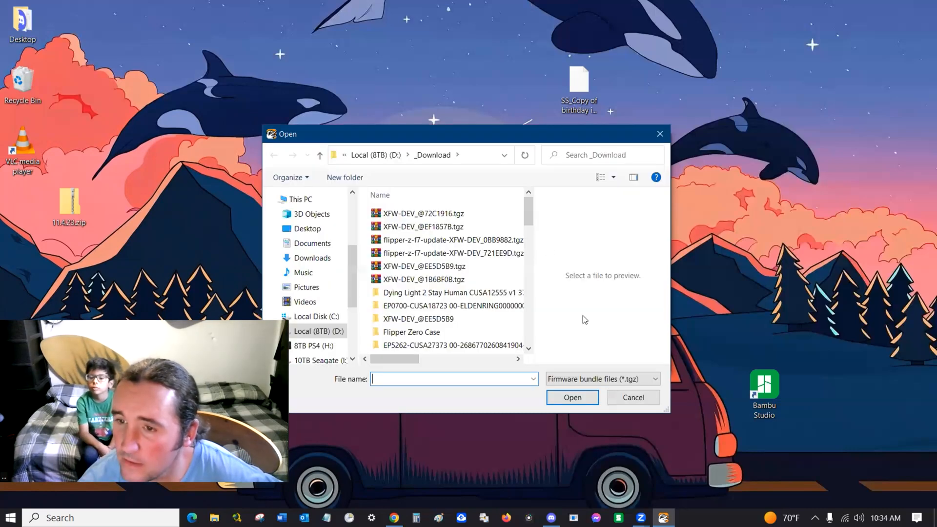
{"action": "left_click", "coordinate": [421, 214]}
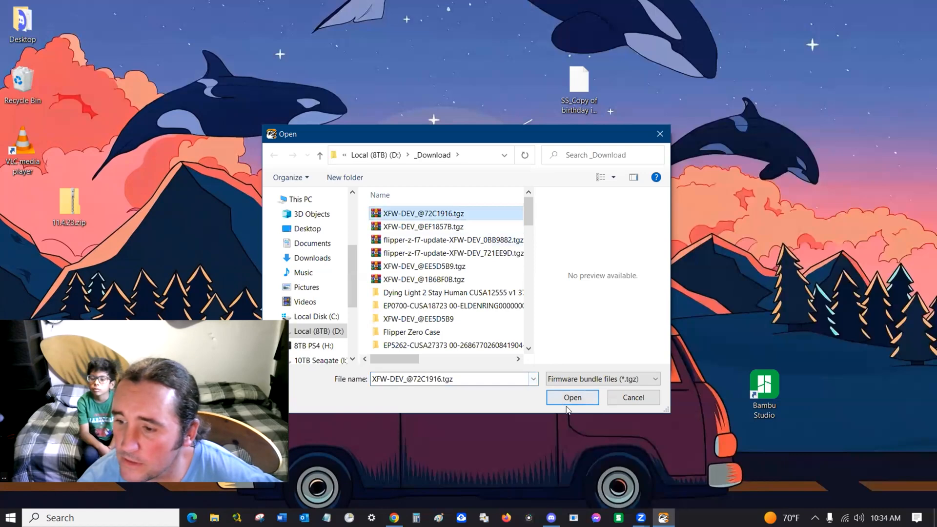
{"action": "left_click", "coordinate": [571, 398]}
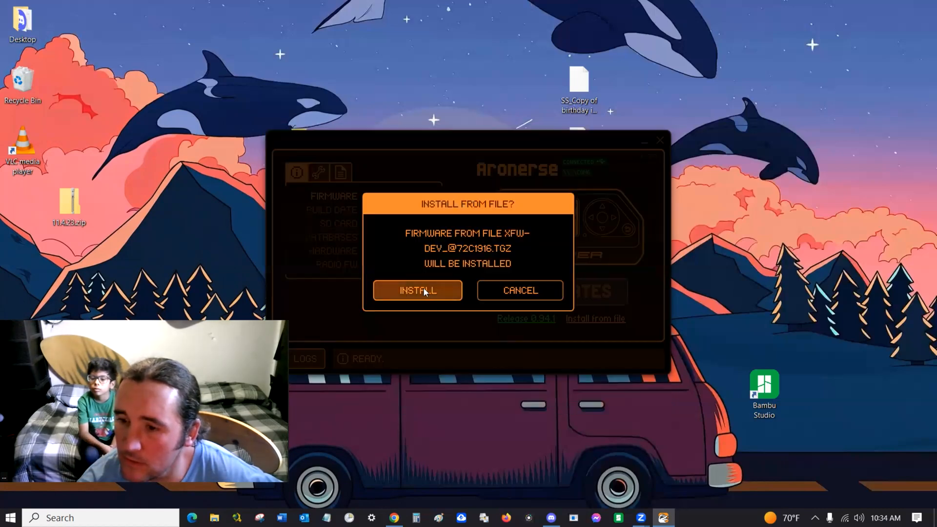
{"action": "left_click", "coordinate": [417, 291]}
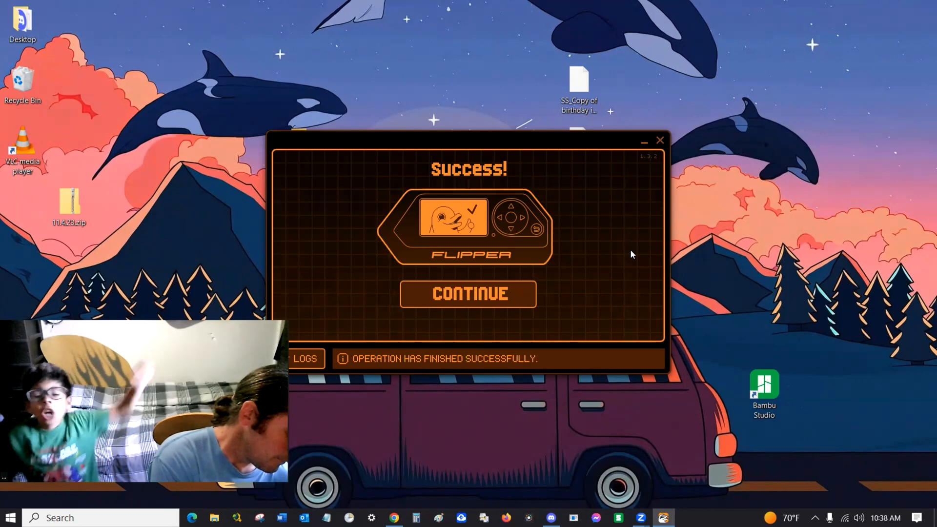
{"action": "left_click", "coordinate": [467, 294]}
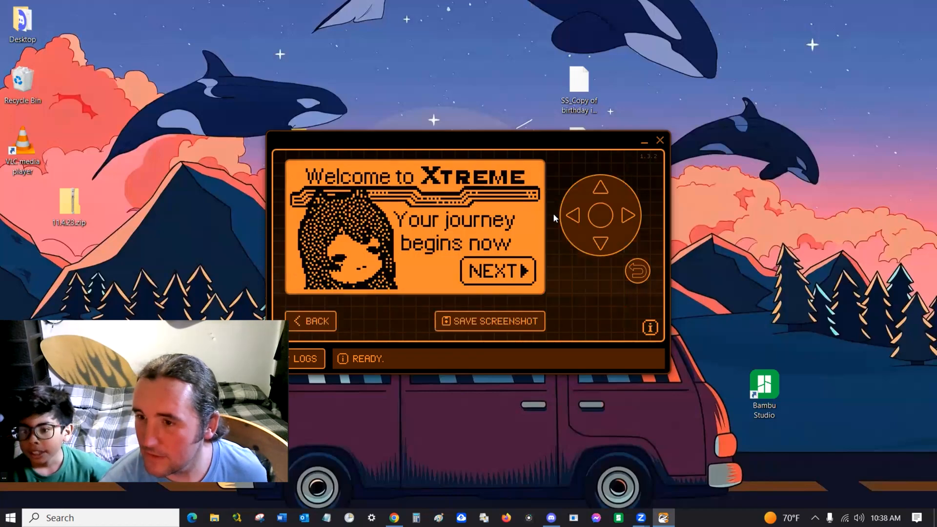
{"action": "mouse_move", "coordinate": [562, 265]}
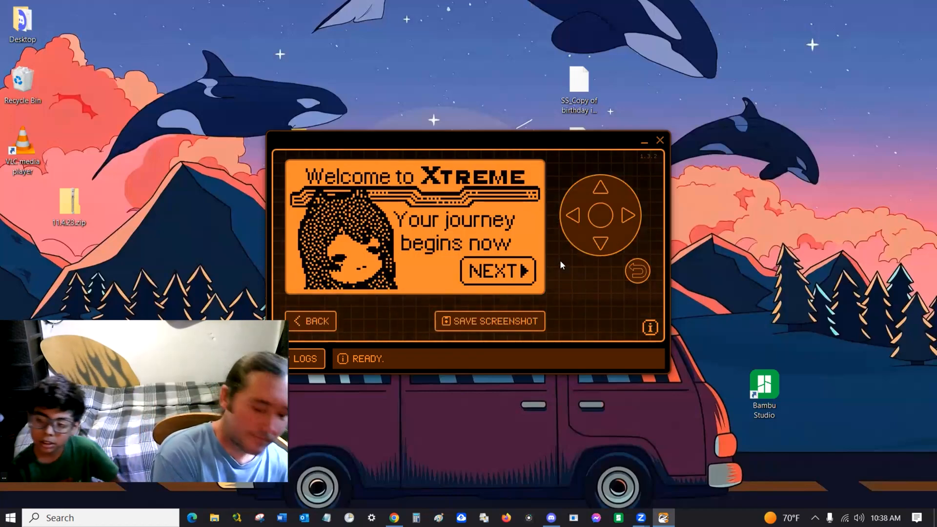
Advance through the Xtreme welcome pages with the D-pad until the main menu shows.
{"action": "left_click", "coordinate": [496, 271]}
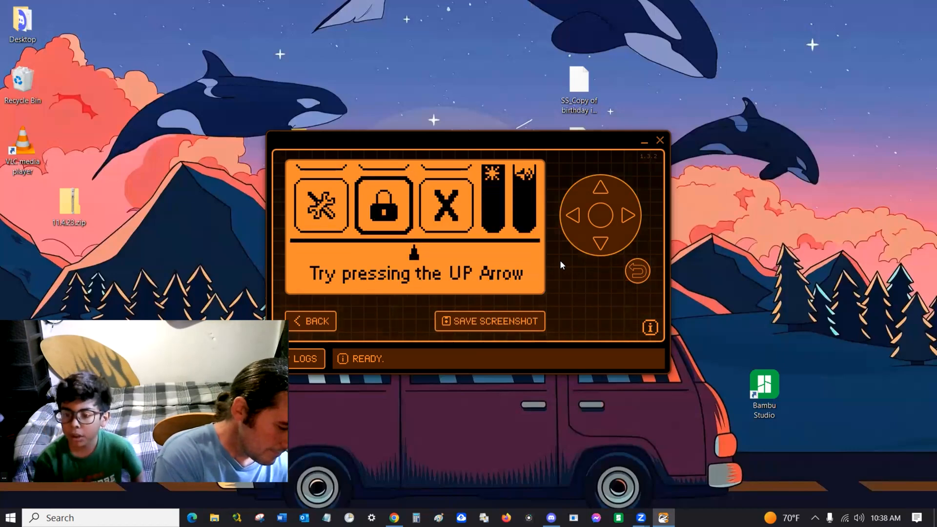
{"action": "key", "text": "up"}
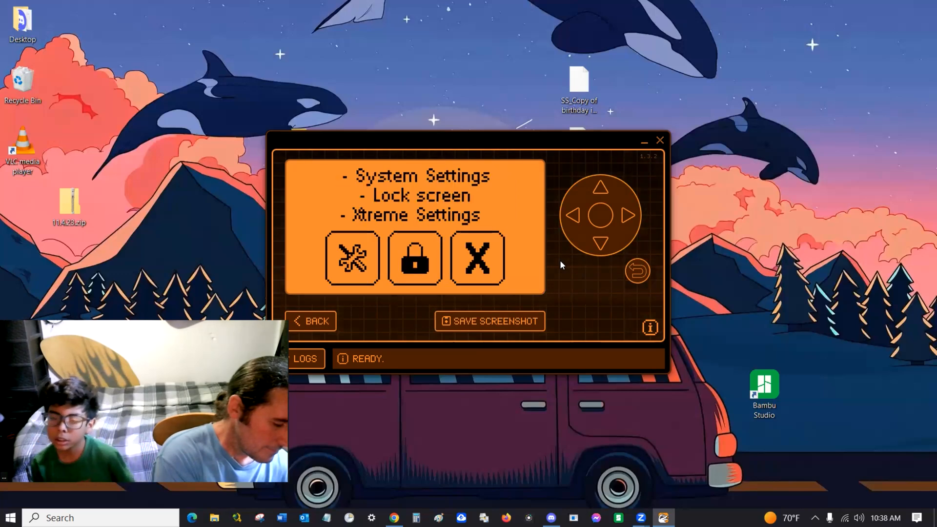
{"action": "left_click", "coordinate": [478, 258]}
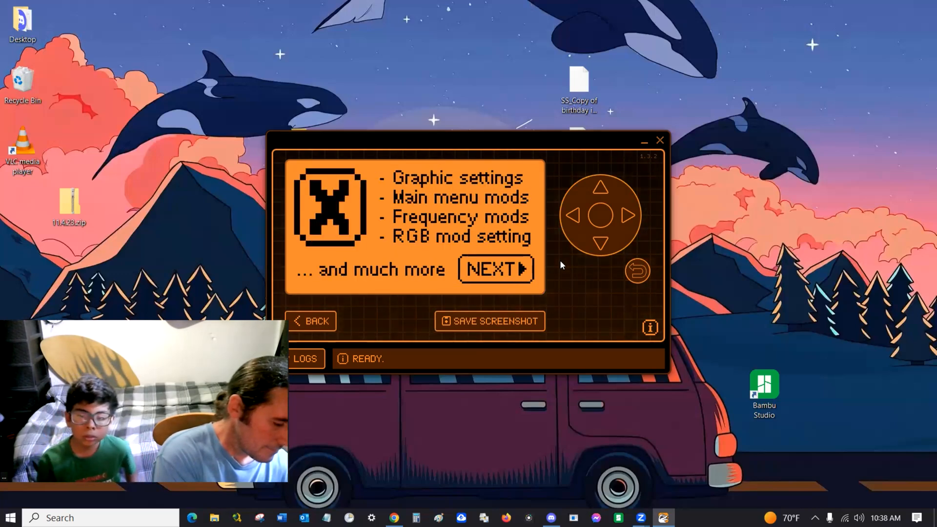
{"action": "left_click", "coordinate": [495, 270]}
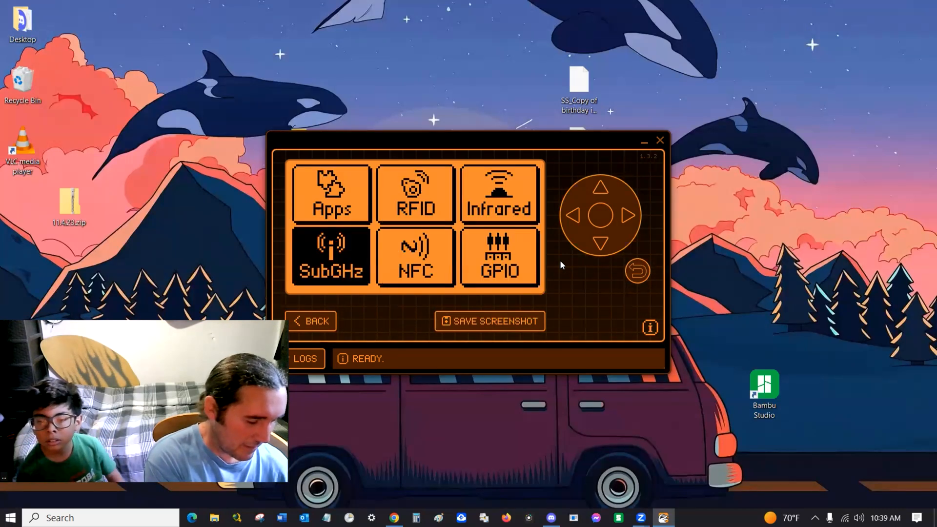
{"action": "left_click", "coordinate": [330, 193]}
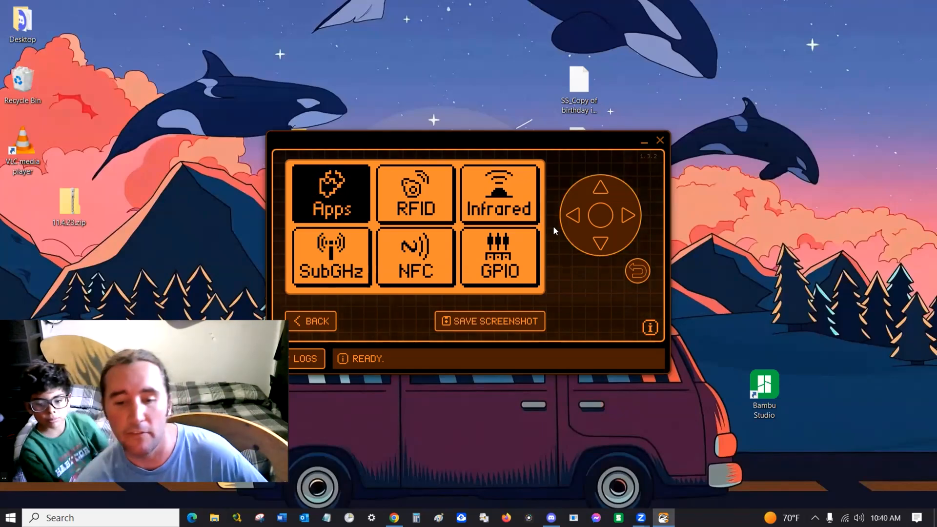
{"action": "mouse_move", "coordinate": [535, 185]}
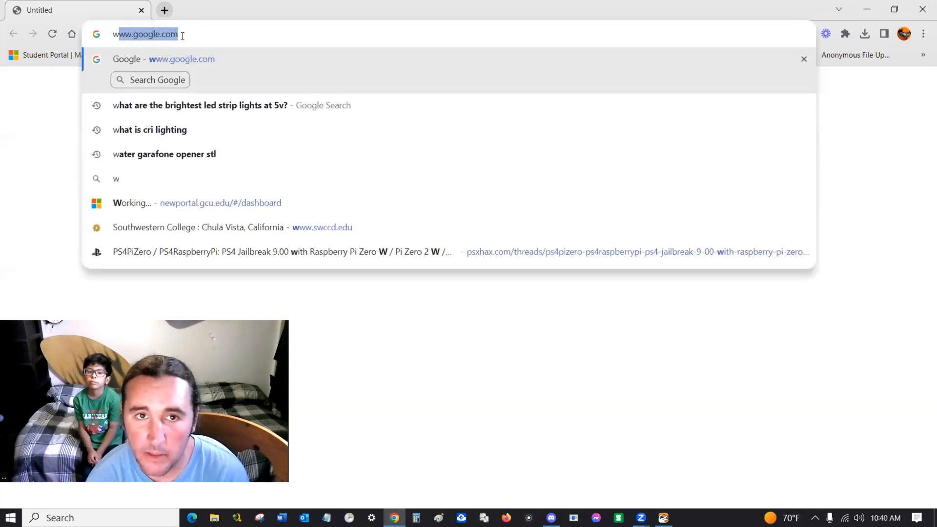
Go to the Damned Modders site and enter the Flipper Zero group.
{"action": "type", "text": "www.damne"}
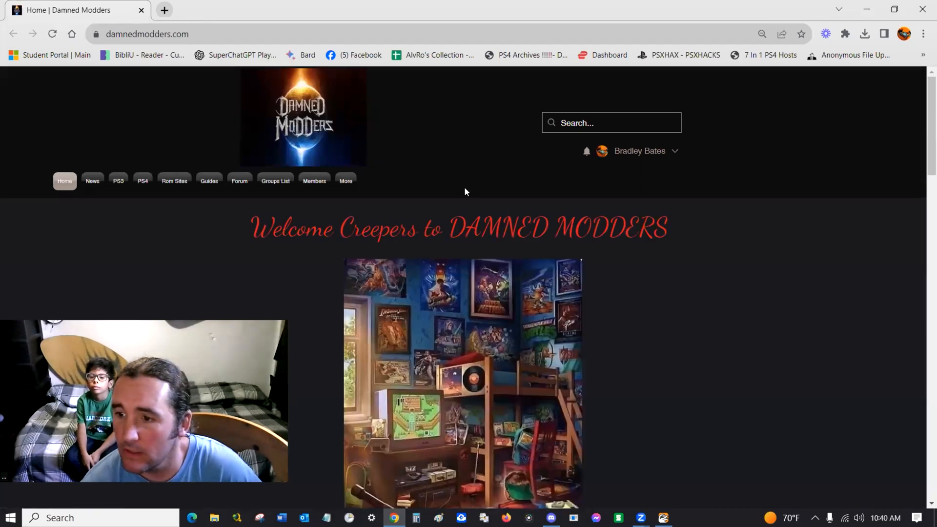
{"action": "scroll", "scroll_direction": "down", "scroll_amount": 3}
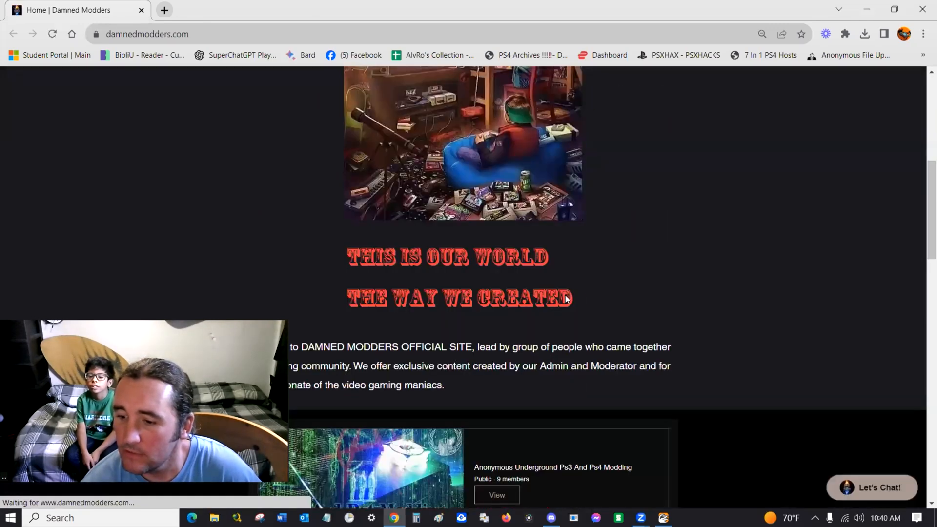
{"action": "scroll", "scroll_direction": "down", "scroll_amount": 3}
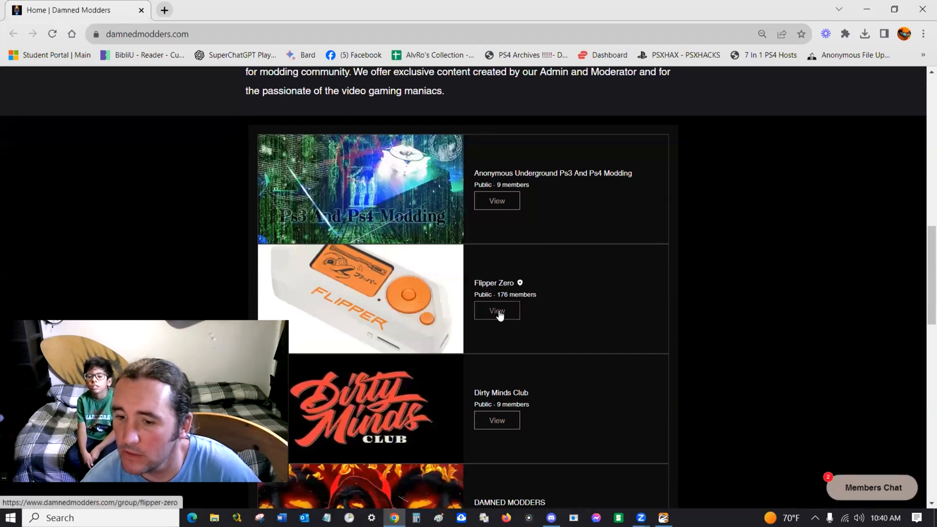
{"action": "left_click", "coordinate": [497, 310]}
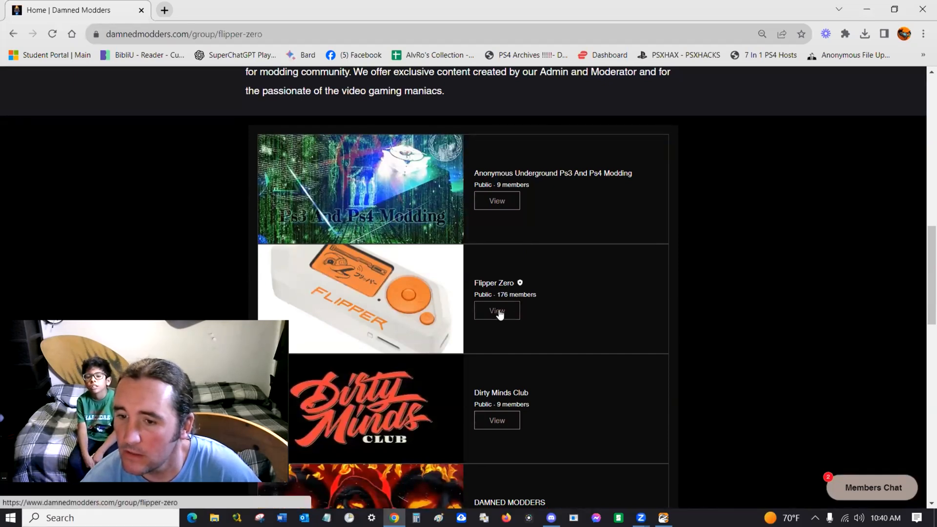
{"action": "left_click", "coordinate": [497, 310]}
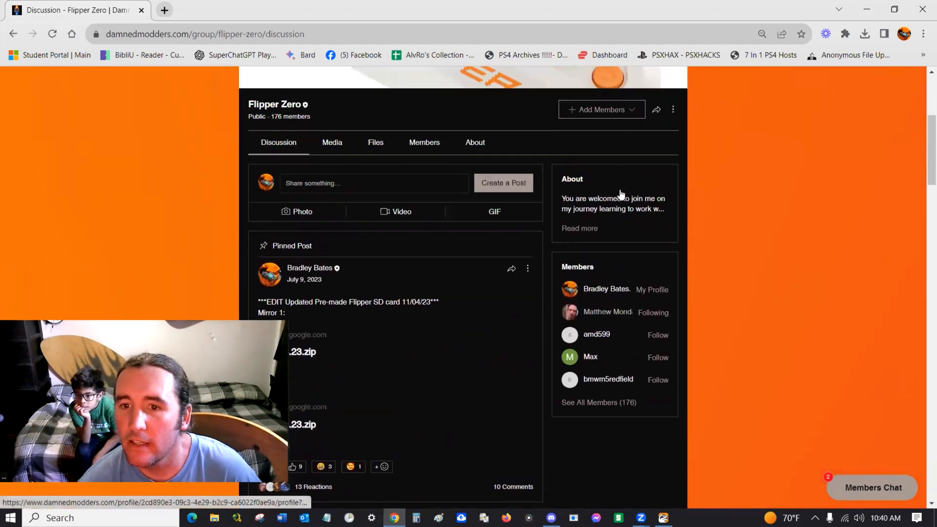
Follow the pinned post's Mirror 1 link to 11.4.23.zip on Google Drive.
{"action": "scroll", "scroll_direction": "down", "scroll_amount": 3}
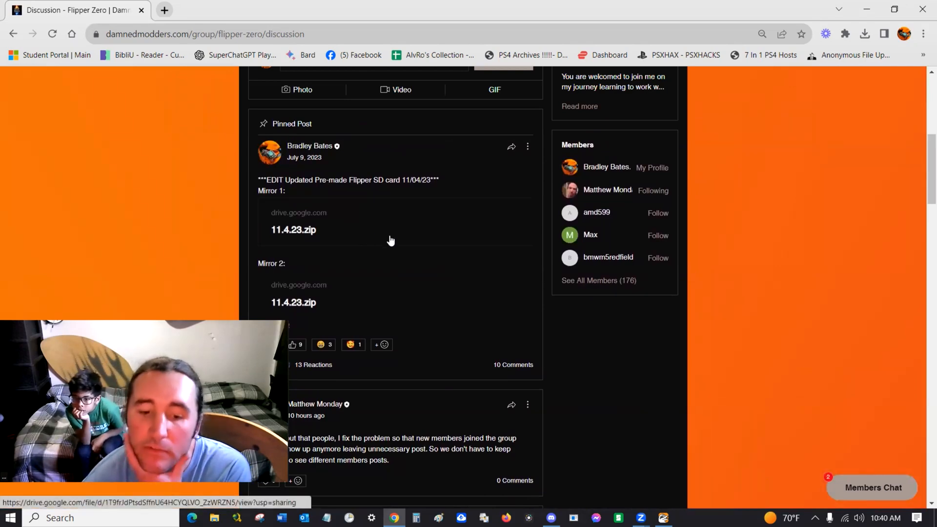
{"action": "mouse_move", "coordinate": [309, 229]}
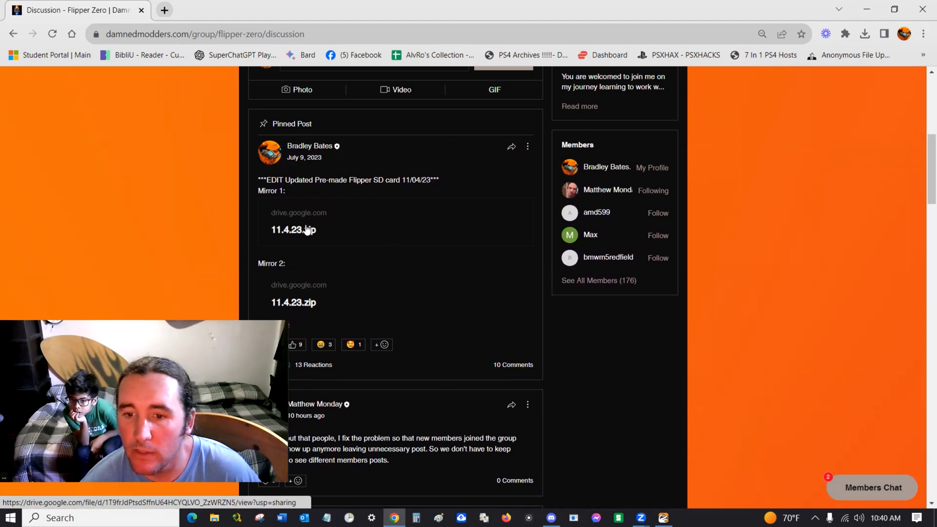
{"action": "left_click", "coordinate": [294, 230]}
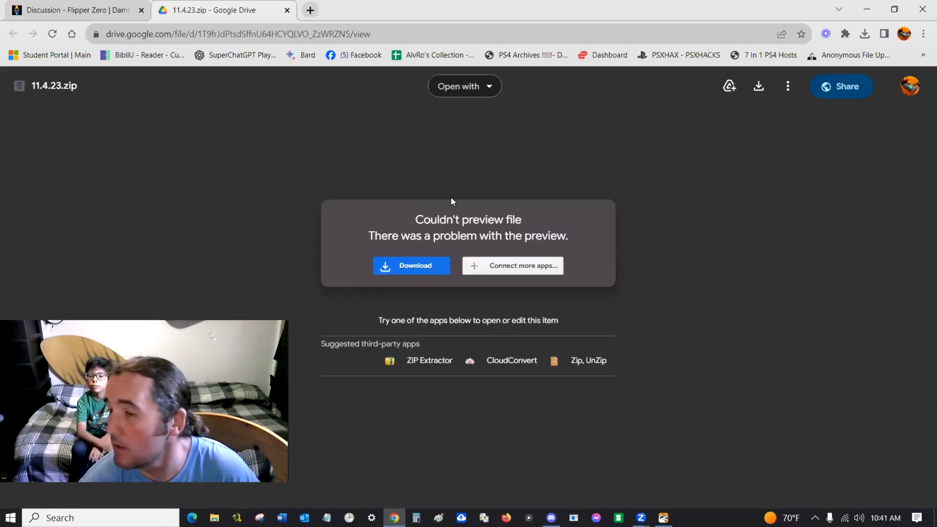
{"action": "mouse_move", "coordinate": [412, 266]}
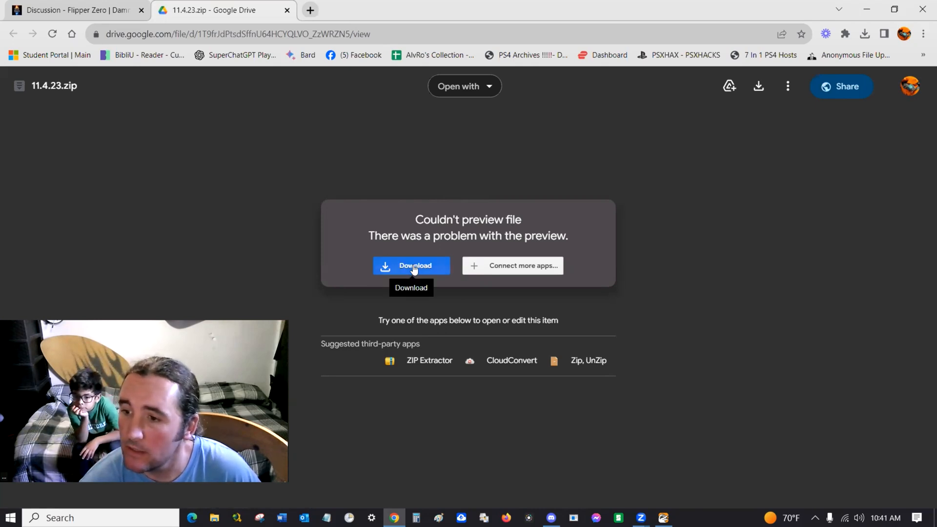
Download the 1.5 GB 11.4.23.zip anyway past the virus-scan warning and check its progress.
{"action": "left_click", "coordinate": [411, 265]}
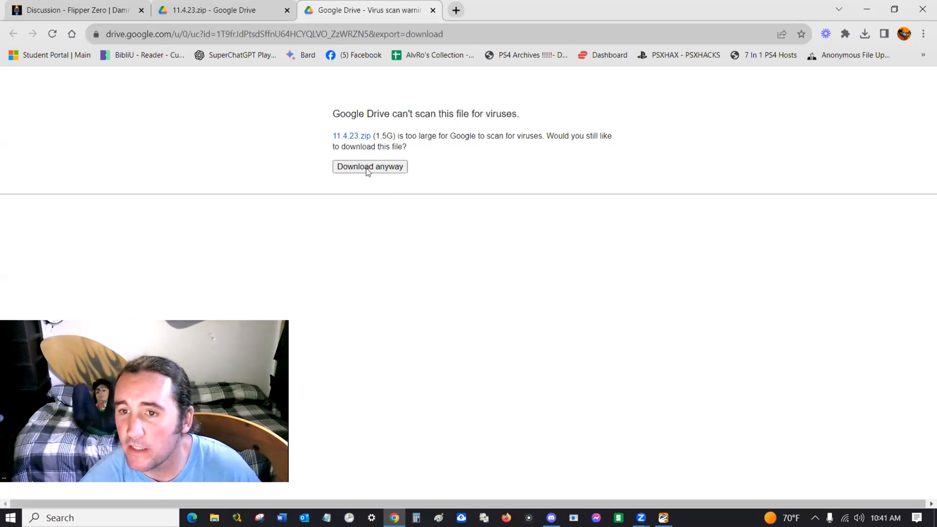
{"action": "left_click", "coordinate": [369, 166]}
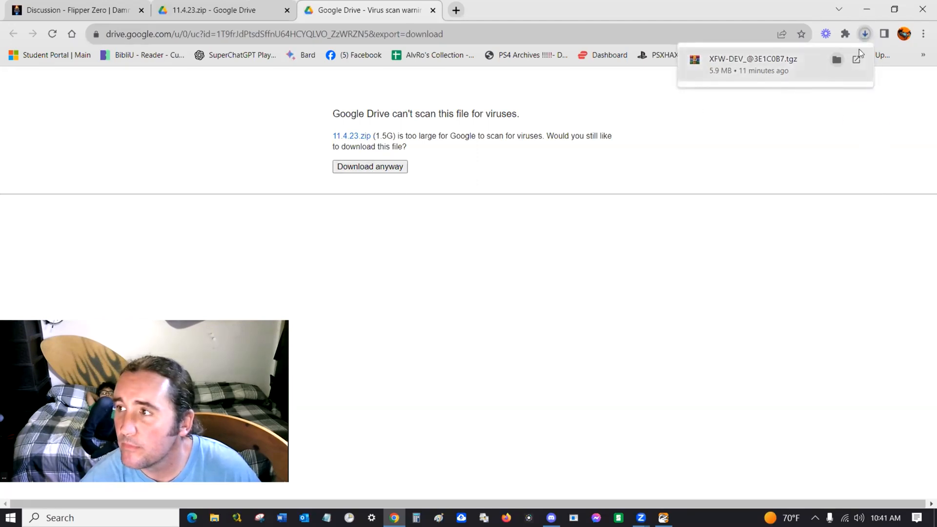
{"action": "left_click", "coordinate": [864, 35]}
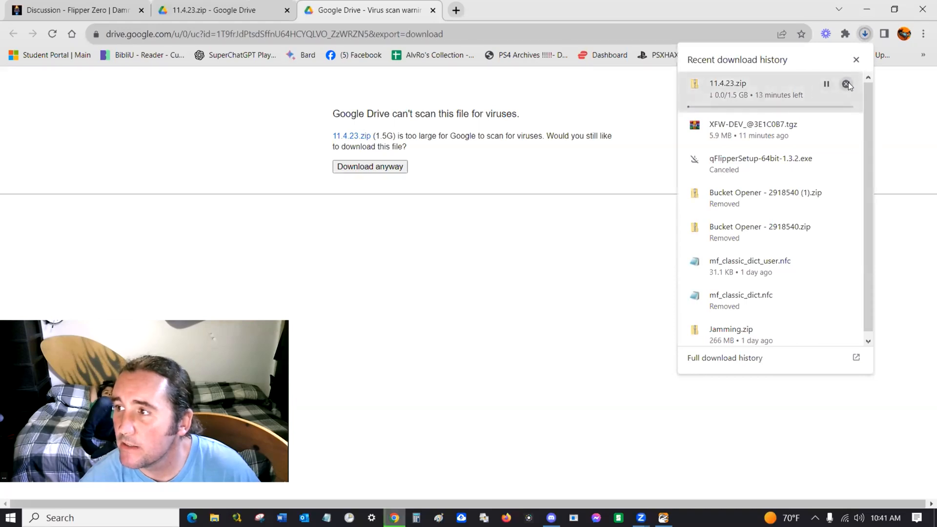
{"action": "left_click", "coordinate": [848, 84]}
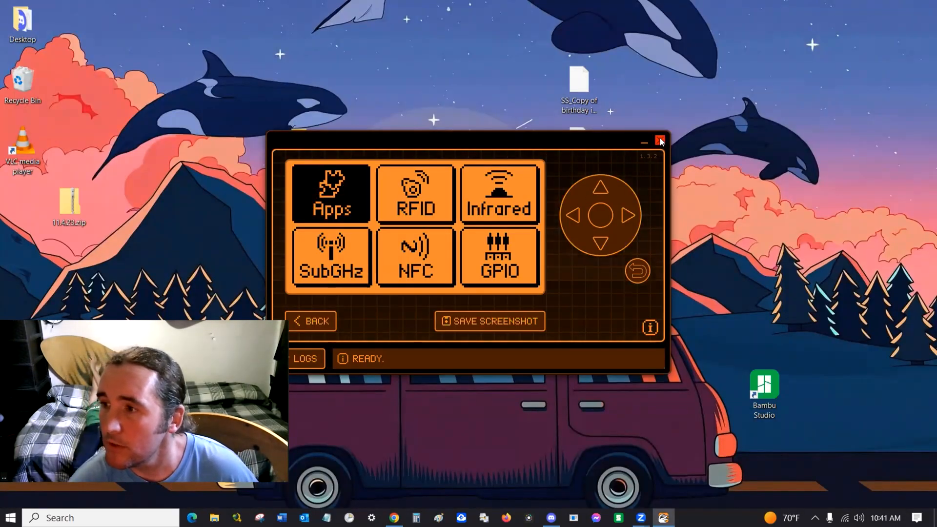
Close the qFlipper window, leaving 11.4.23.zip and its extracted folder on the desktop.
{"action": "left_click", "coordinate": [661, 141]}
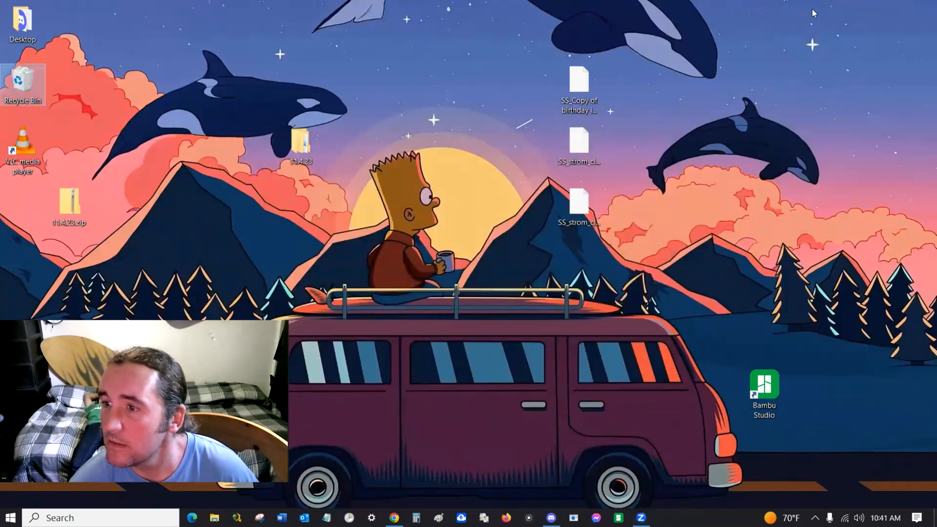
{"action": "mouse_move", "coordinate": [70, 203]}
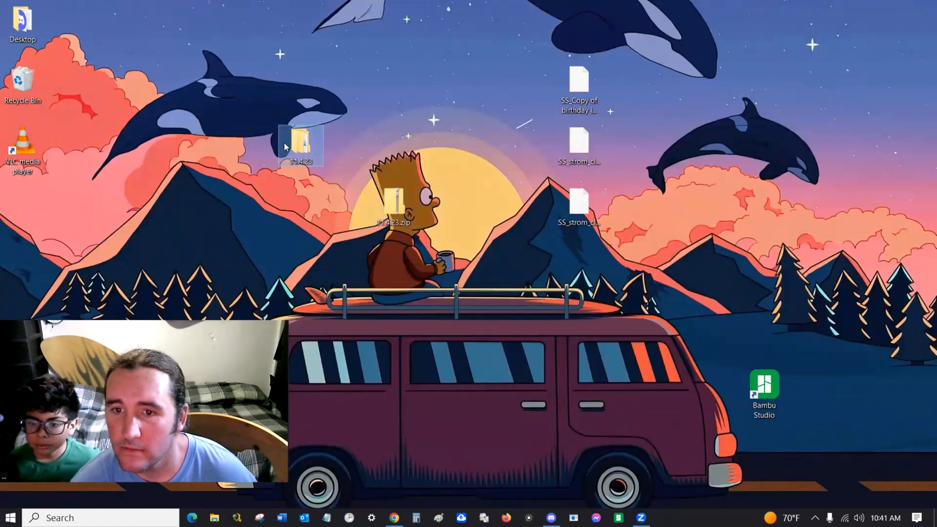
{"action": "mouse_move", "coordinate": [302, 144]}
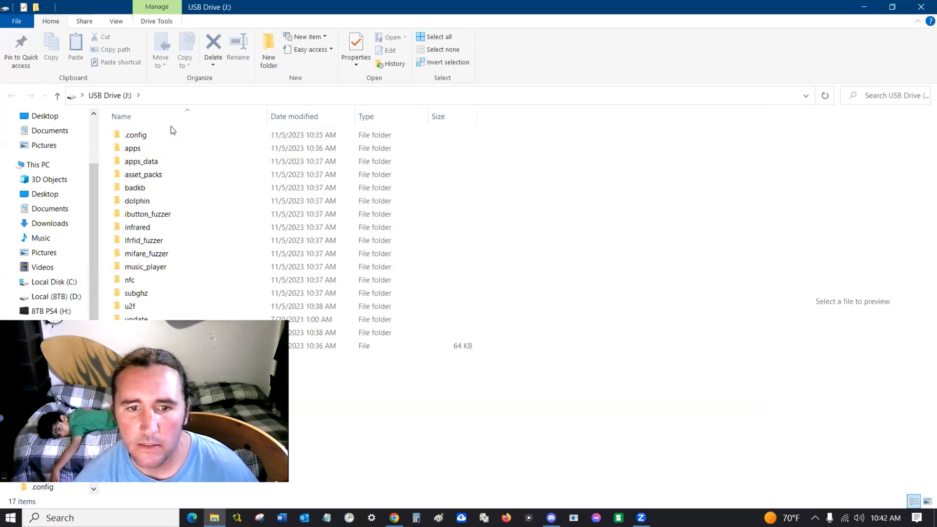
{"action": "mouse_move", "coordinate": [209, 191]}
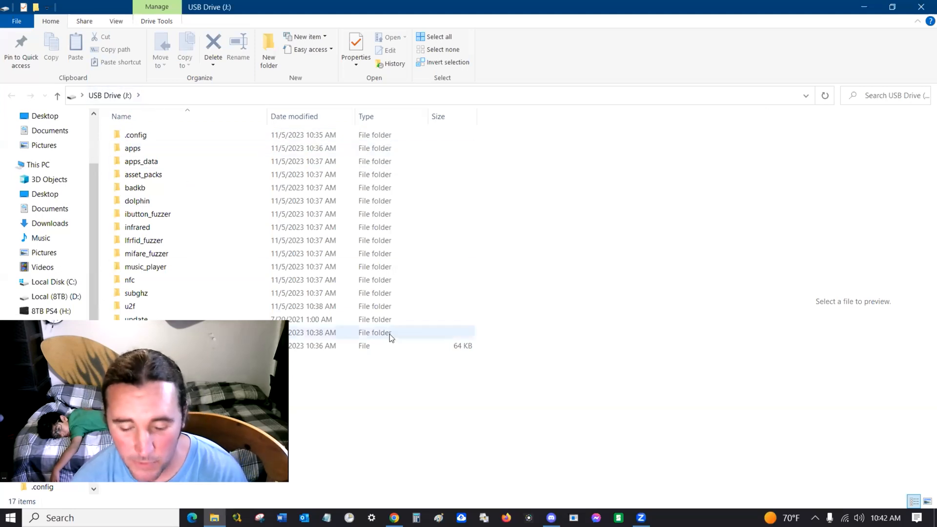
{"action": "mouse_move", "coordinate": [839, 22]}
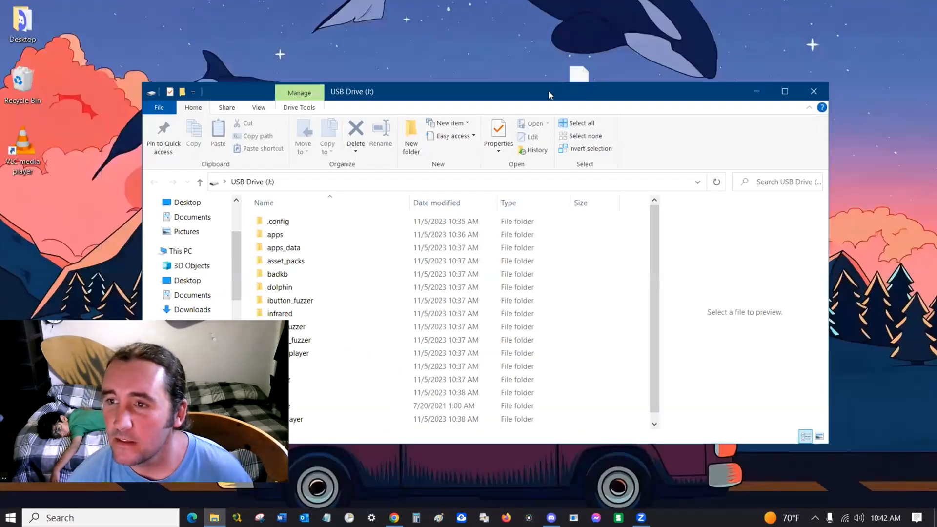
Shrink the USB Drive (J:) window off full screen beside the 11.4.23 folder.
{"action": "left_click_drag", "start_coordinate": [549, 92], "coordinate": [761, 49]}
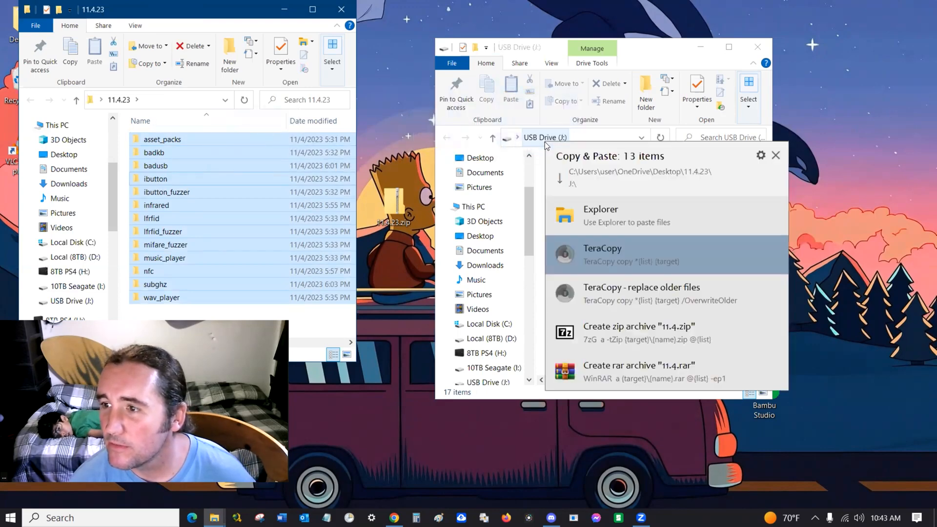
Confirm the copier to paste the 13 pack folders onto USB Drive (J:).
{"action": "left_click", "coordinate": [600, 215]}
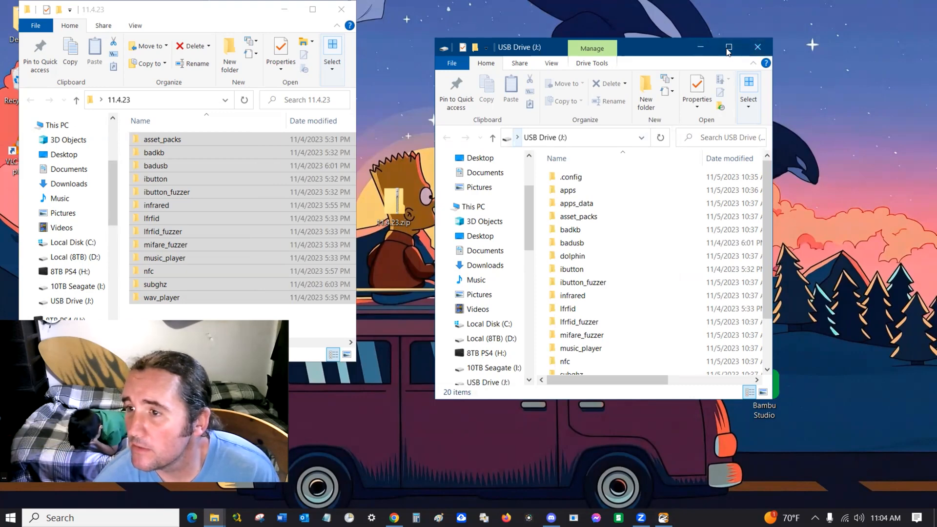
{"action": "mouse_move", "coordinate": [659, 60]}
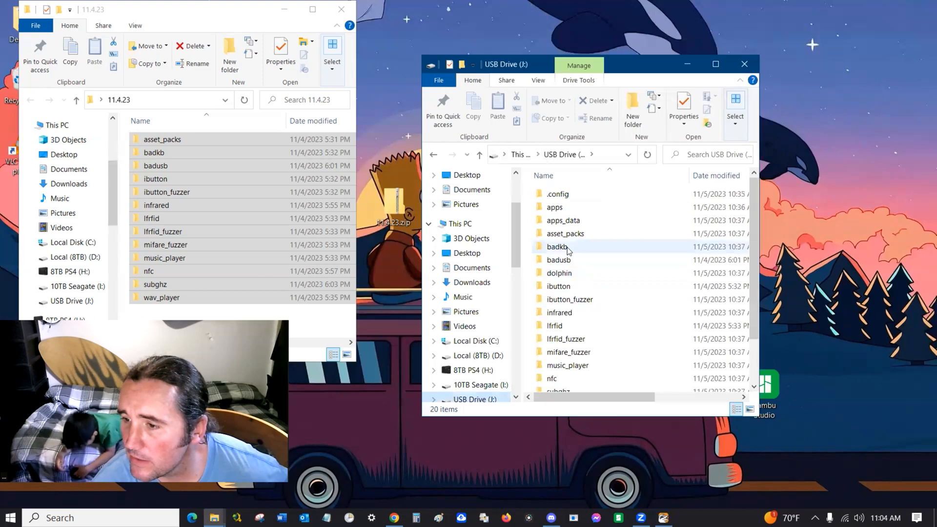
Browse the SD card's subghz folder and its Smart_Home_Remotes category to verify the copy.
{"action": "scroll", "scroll_direction": "down", "scroll_amount": 3}
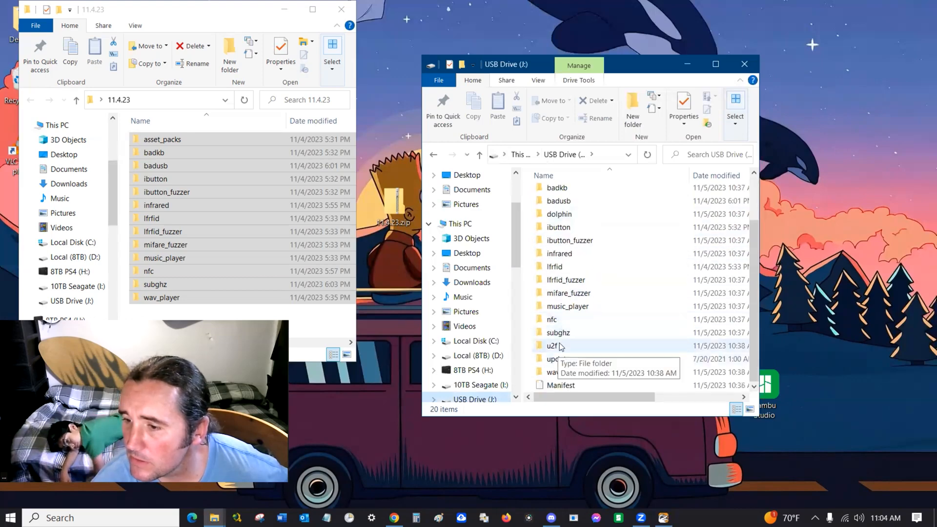
{"action": "double_click", "coordinate": [558, 332]}
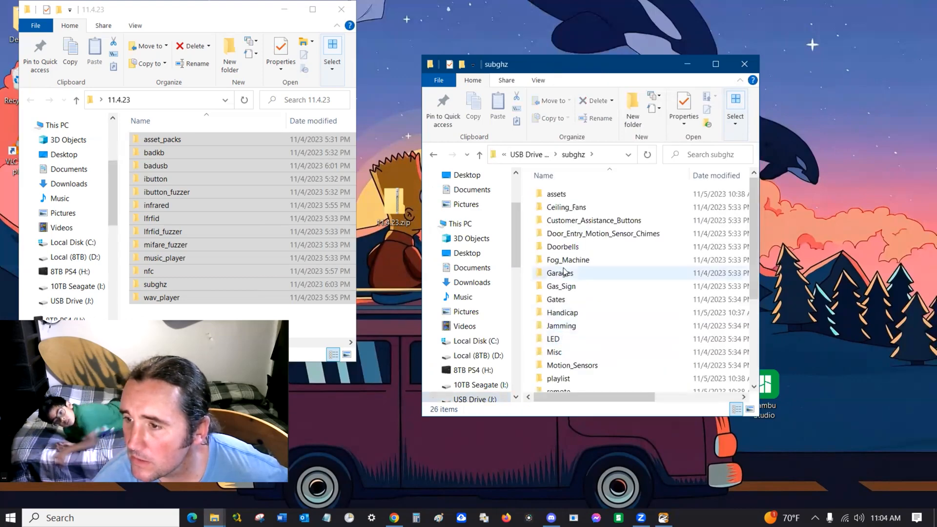
{"action": "scroll", "scroll_direction": "down", "scroll_amount": 3}
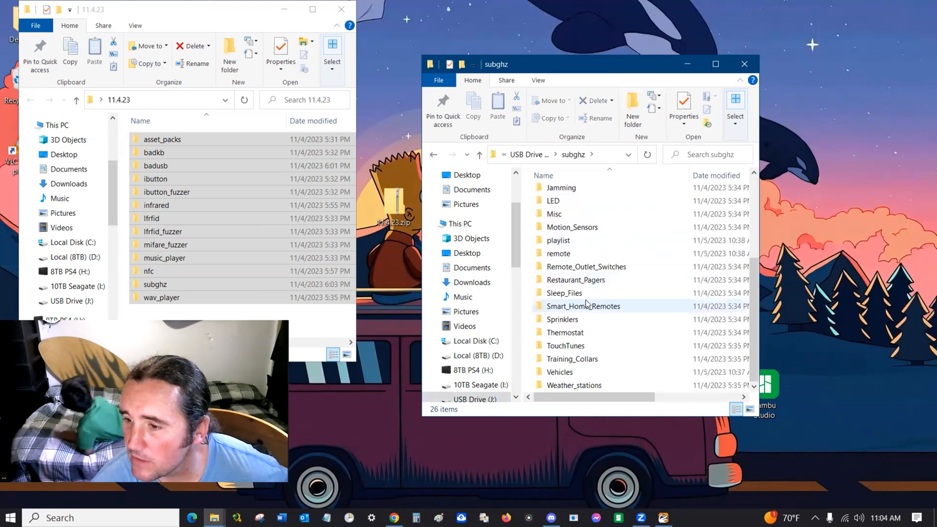
{"action": "double_click", "coordinate": [565, 345]}
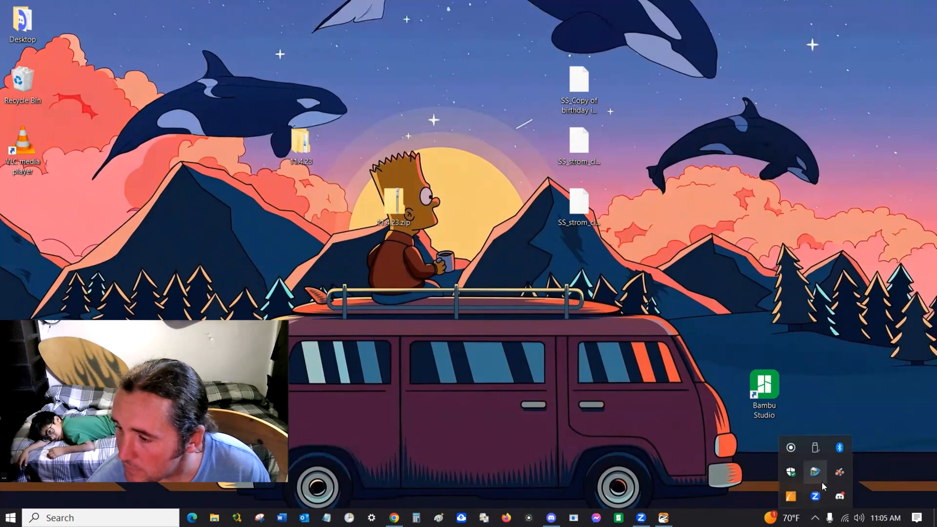
Eject USB Drive (J:) via the tray's Safely Remove Hardware icon.
{"action": "left_click", "coordinate": [815, 447]}
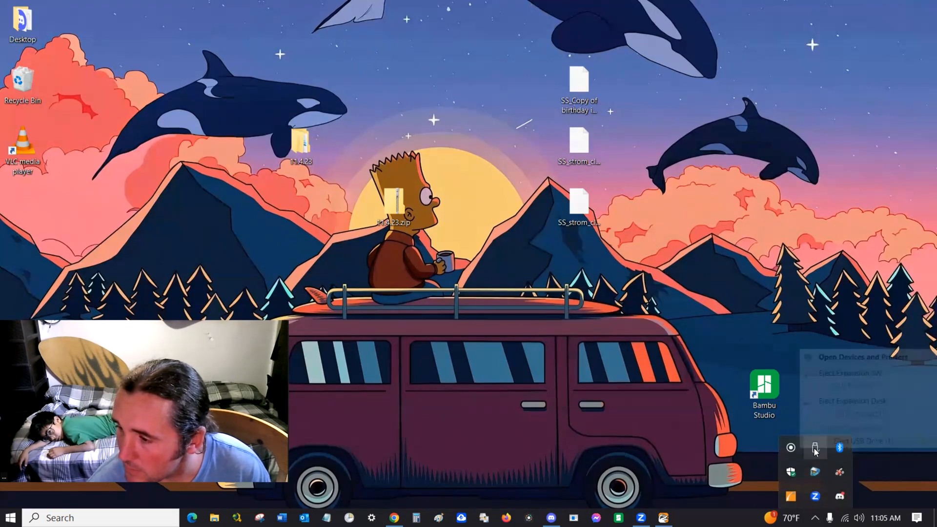
{"action": "left_click", "coordinate": [814, 447]}
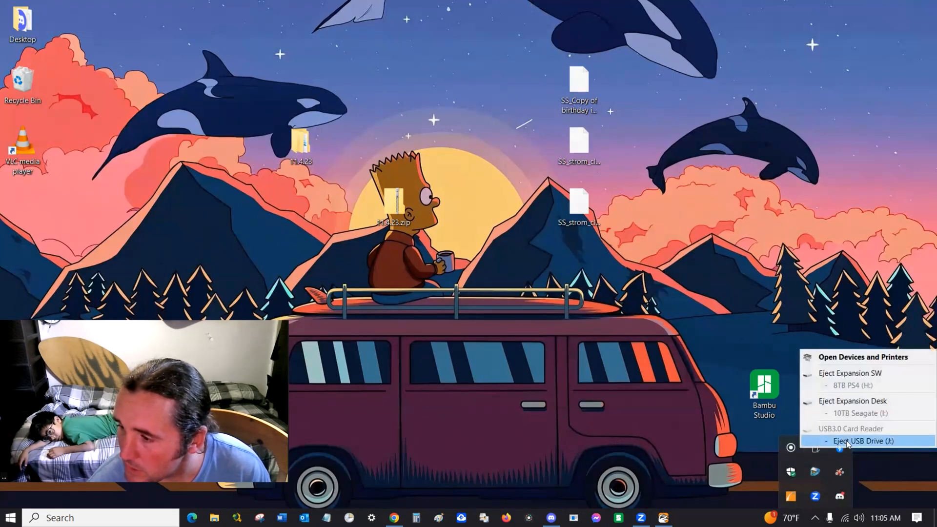
{"action": "left_click", "coordinate": [865, 442]}
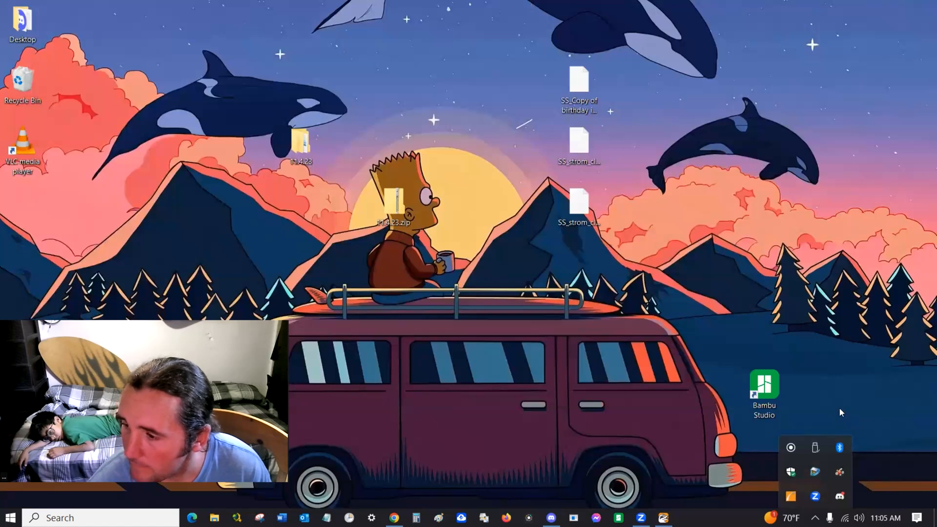